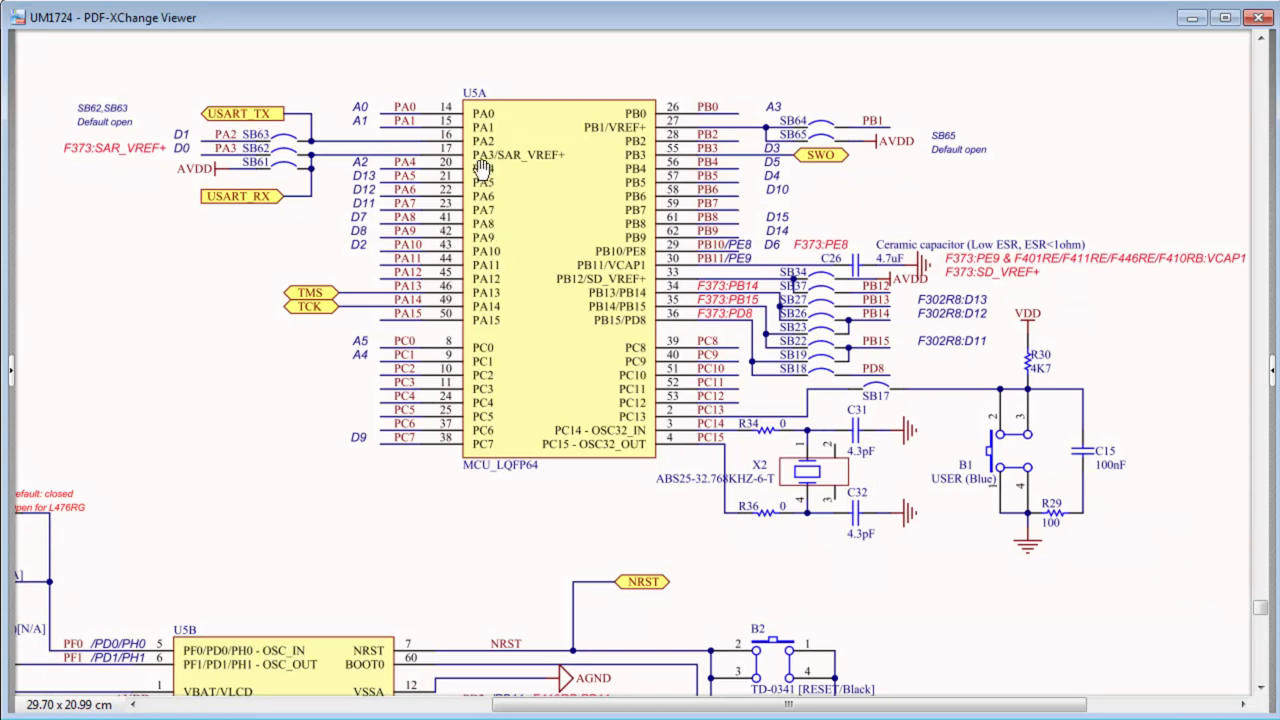
pyautogui.moveTo(256, 108)
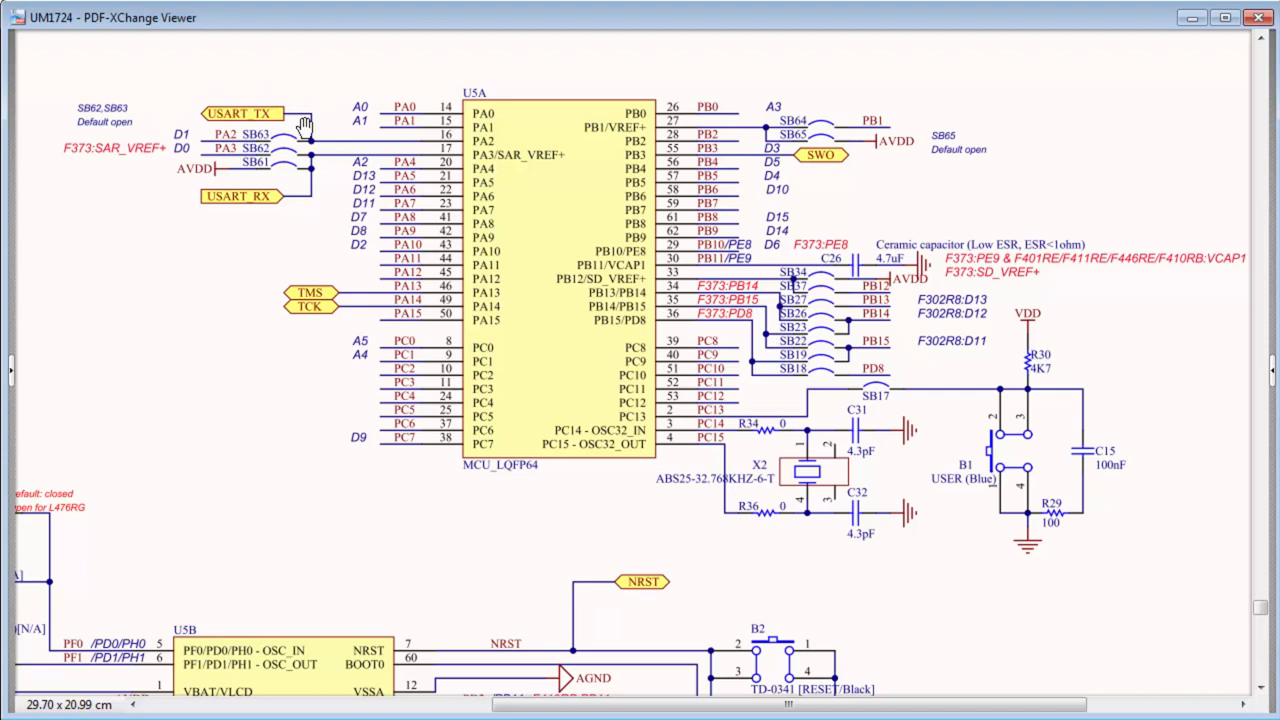
pyautogui.moveTo(476, 144)
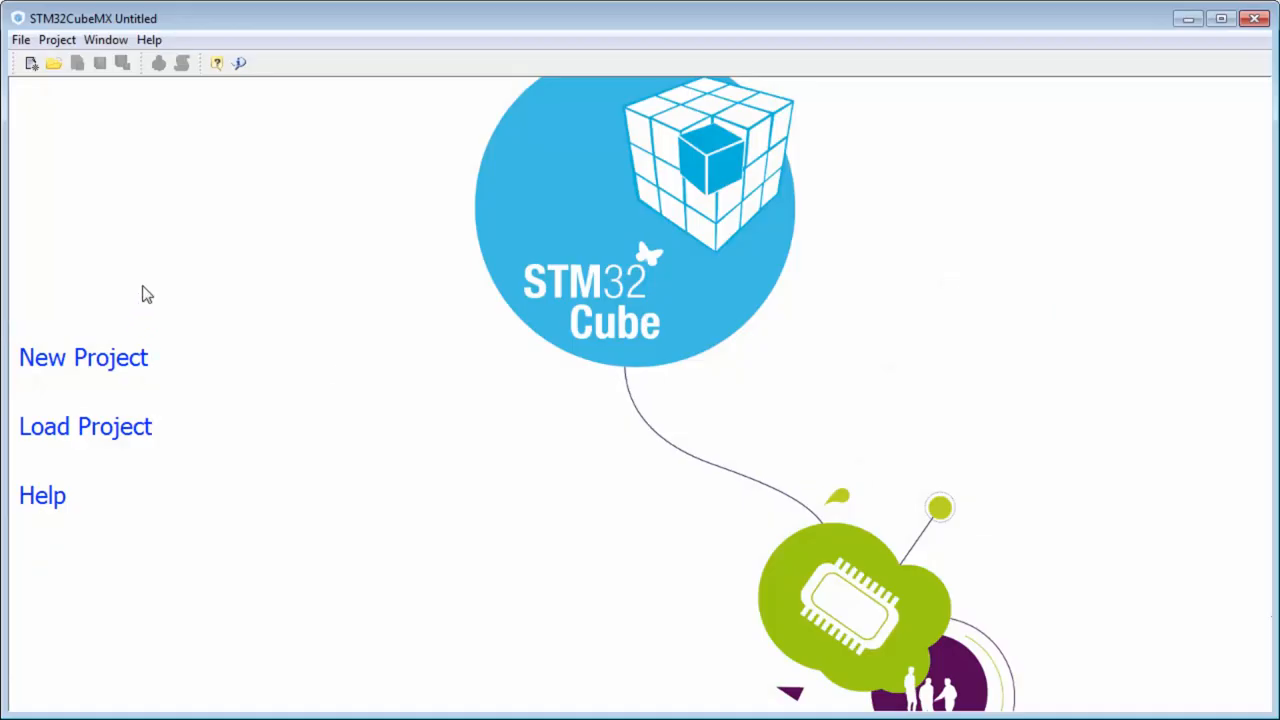
# - Create a new project filtered to STM32F4 / STM32F401 / LQFP64 and select the STM32F401RETx
pyautogui.click(84, 356)
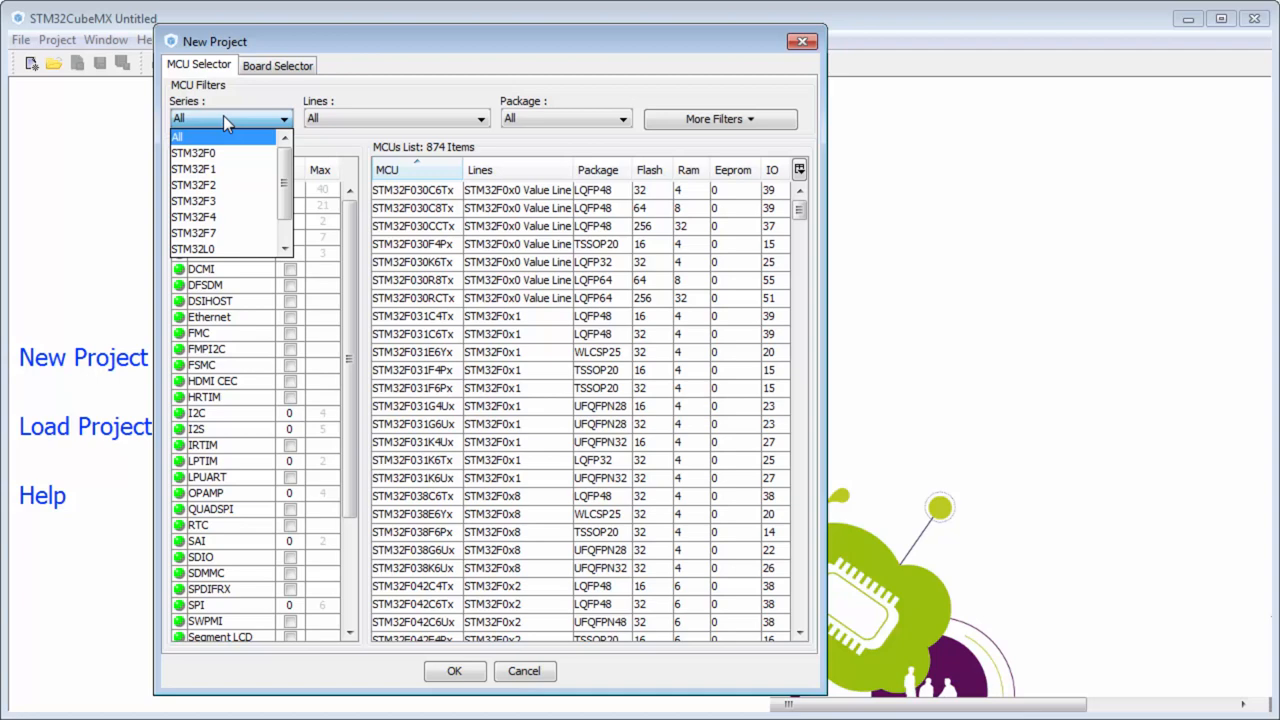
pyautogui.click(194, 216)
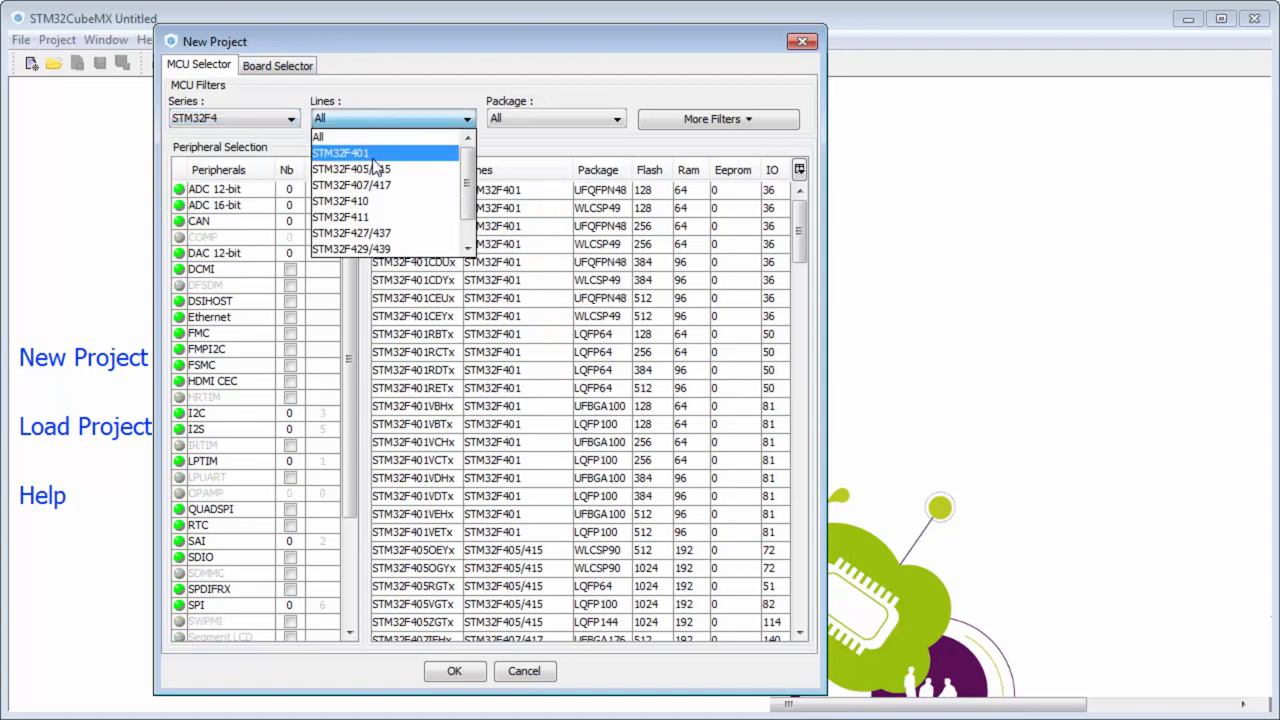
pyautogui.click(340, 152)
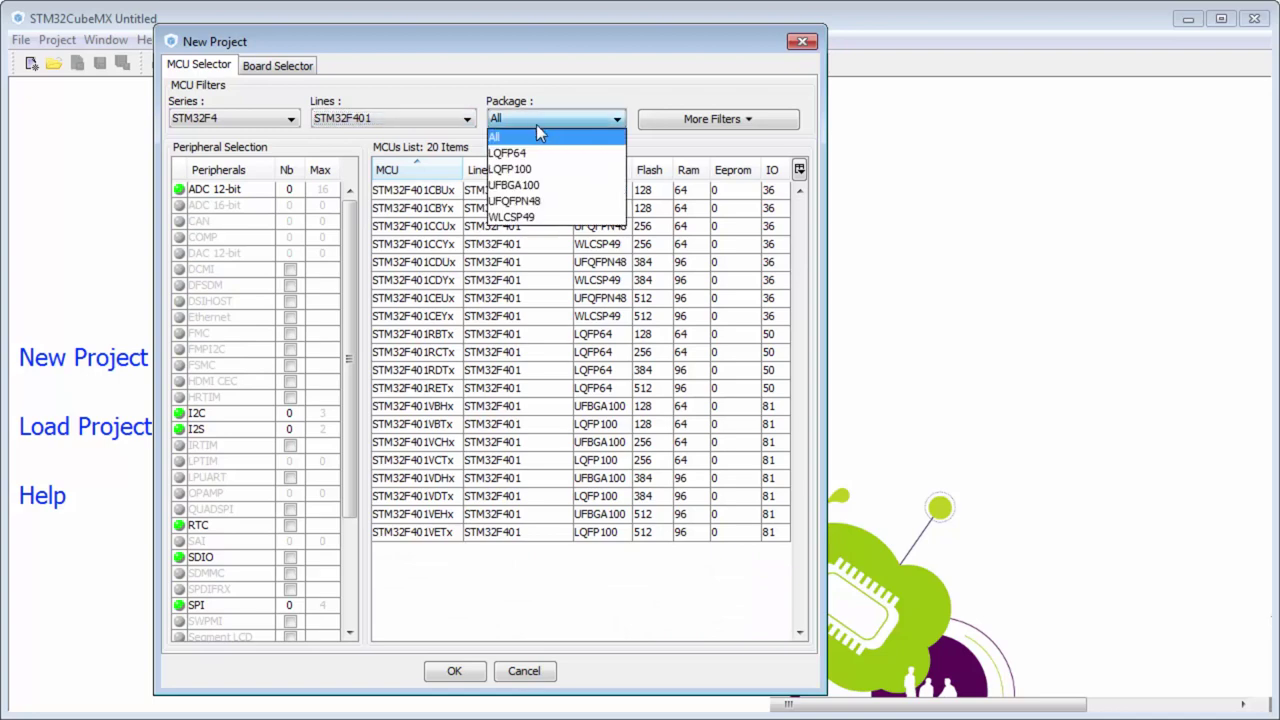
pyautogui.moveTo(540, 138)
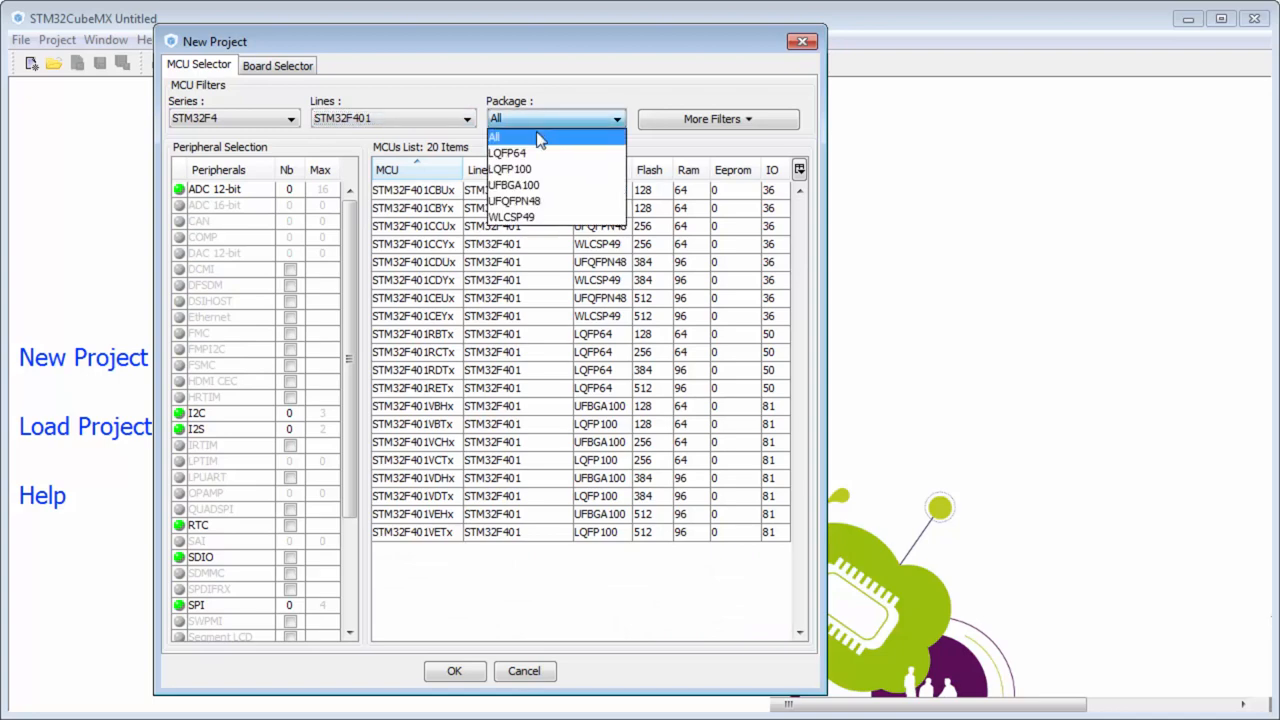
pyautogui.click(508, 152)
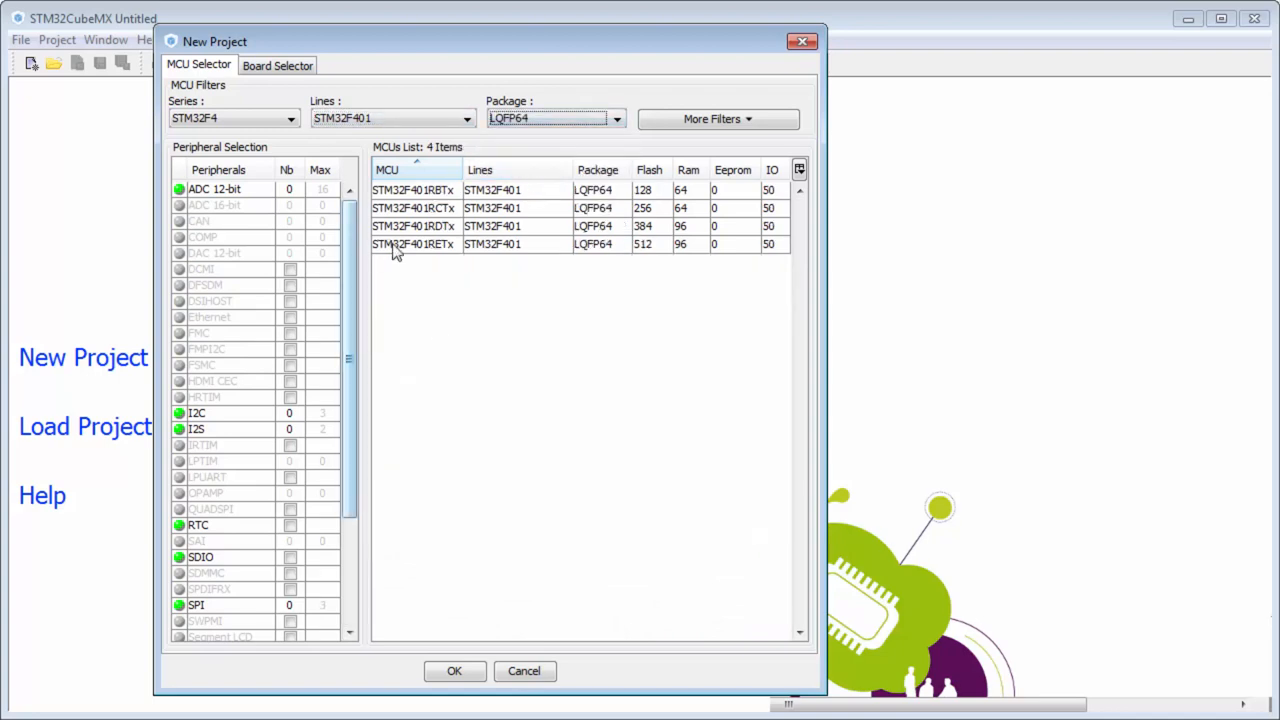
pyautogui.moveTo(408, 276)
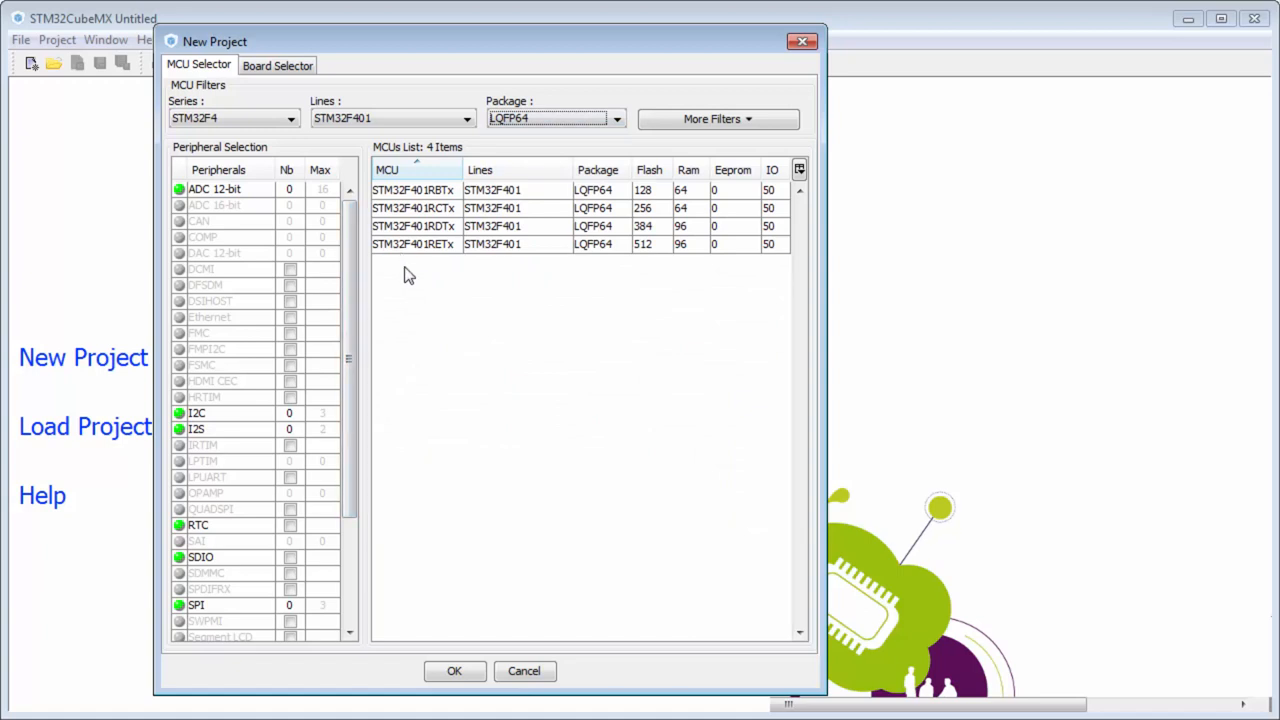
pyautogui.moveTo(444, 252)
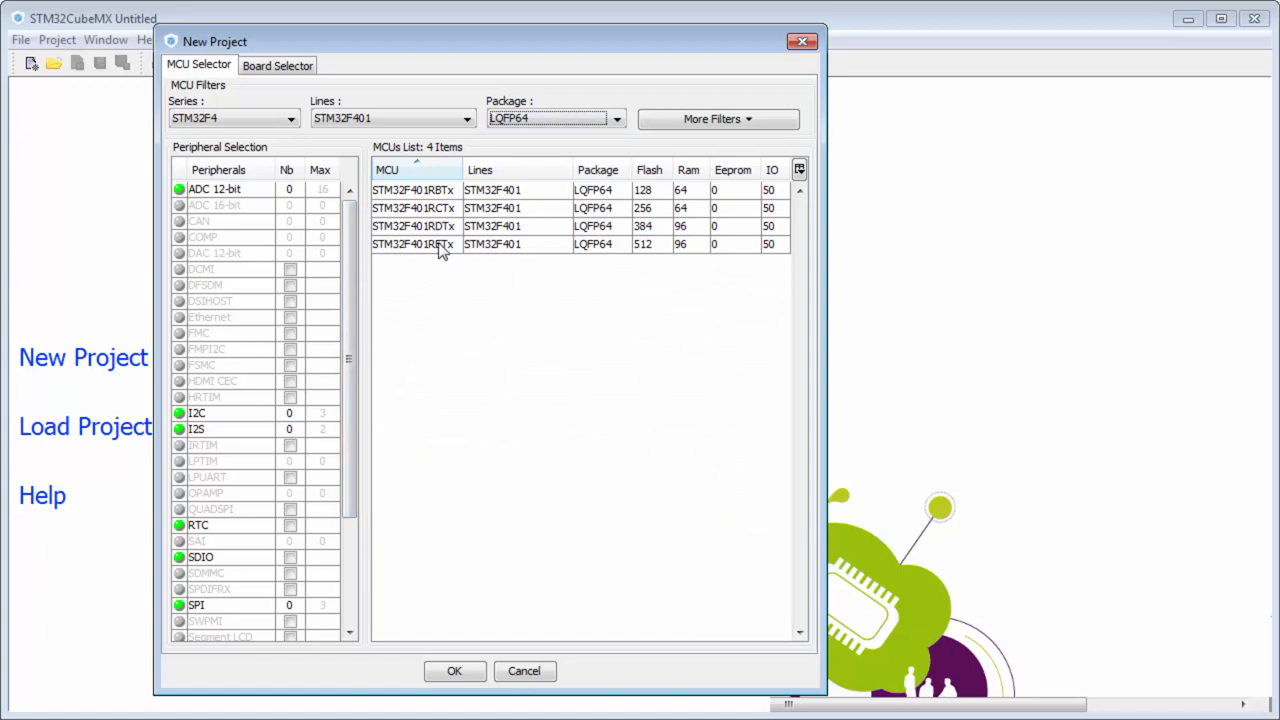
pyautogui.click(412, 244)
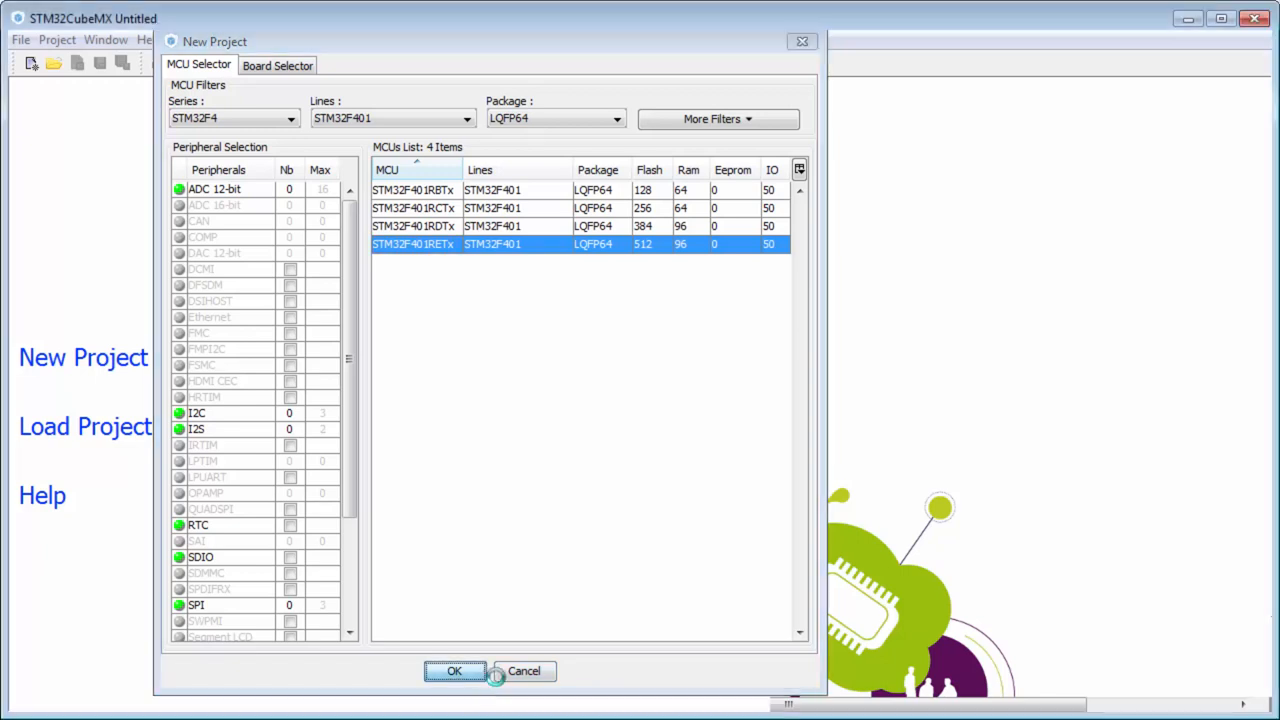
pyautogui.click(454, 672)
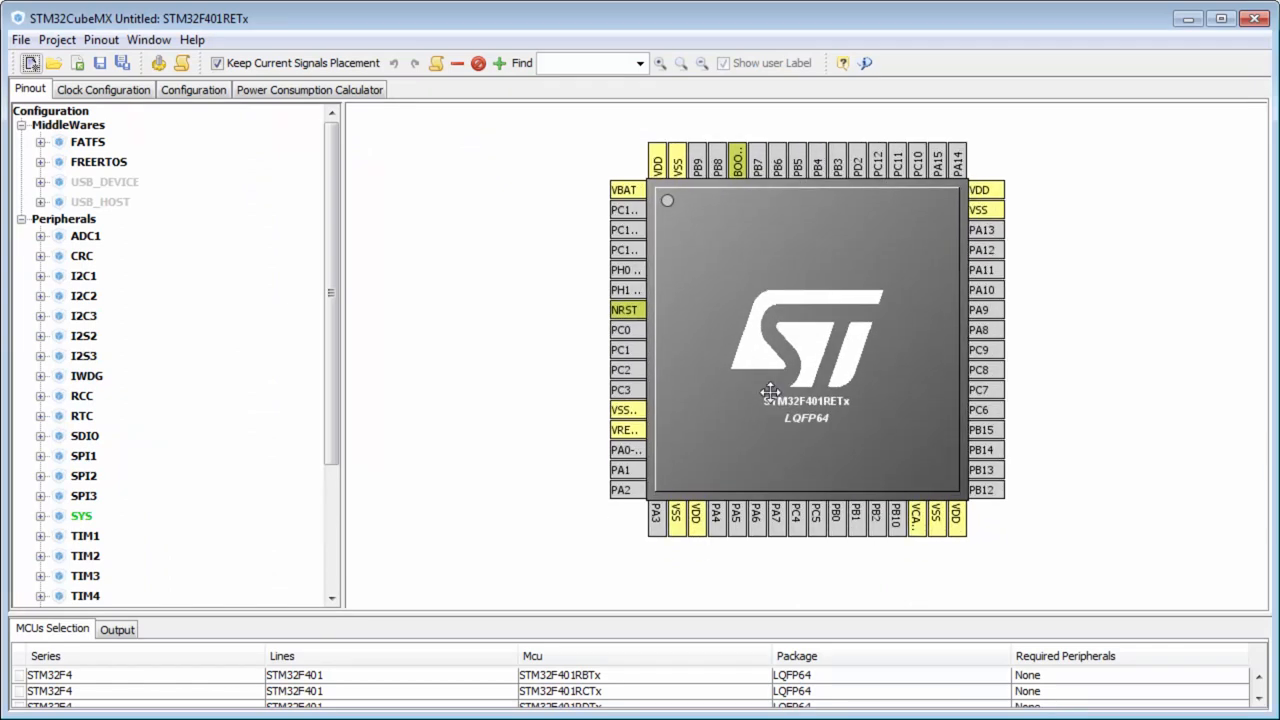
pyautogui.moveTo(622, 490)
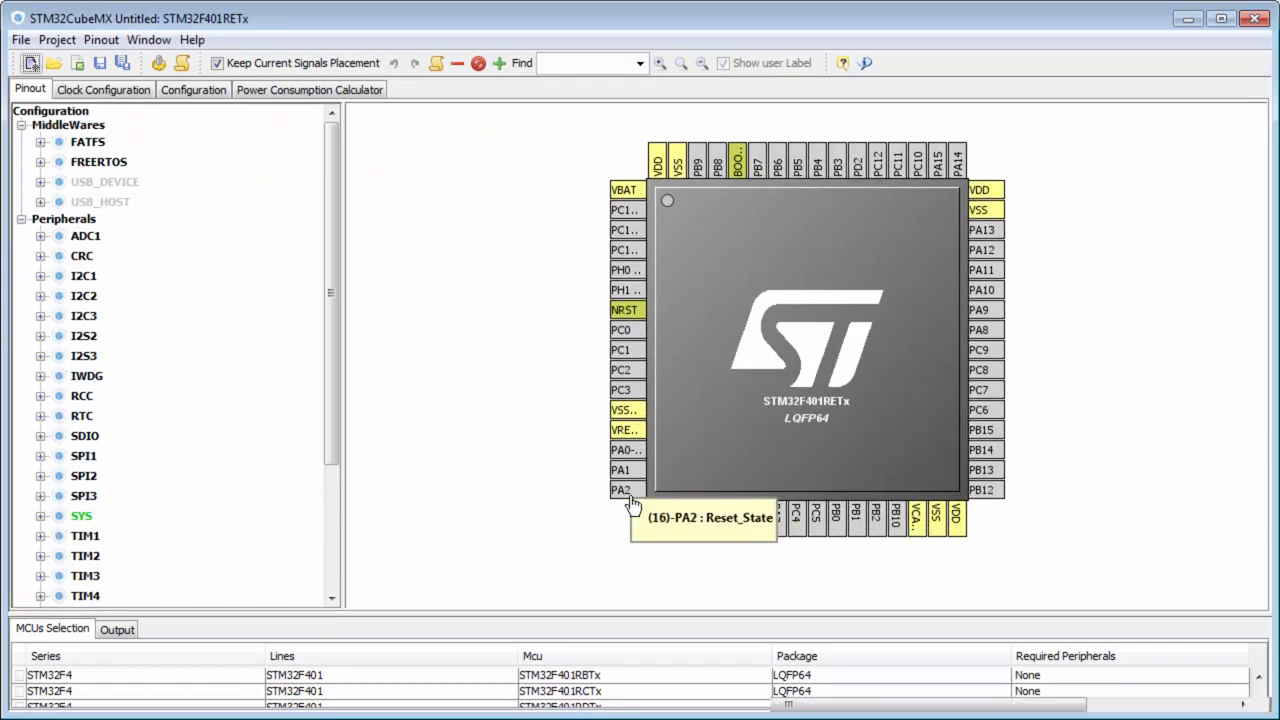
pyautogui.click(622, 488)
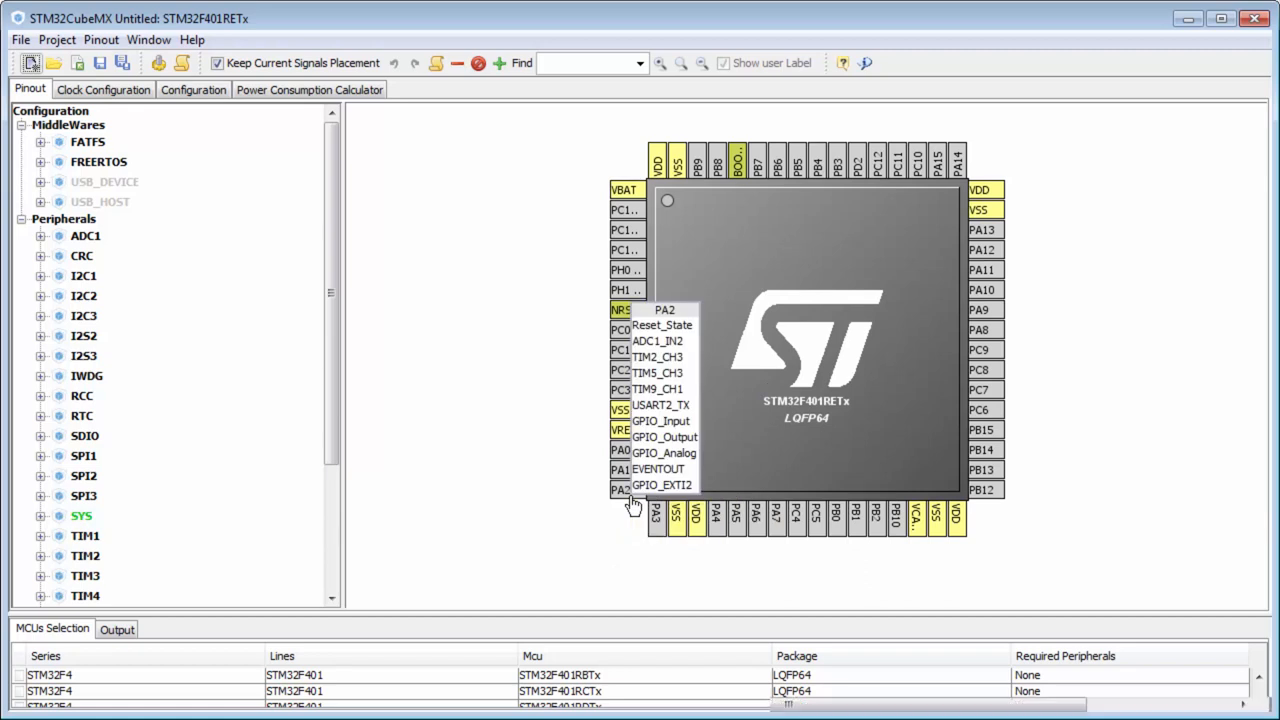
pyautogui.moveTo(672, 414)
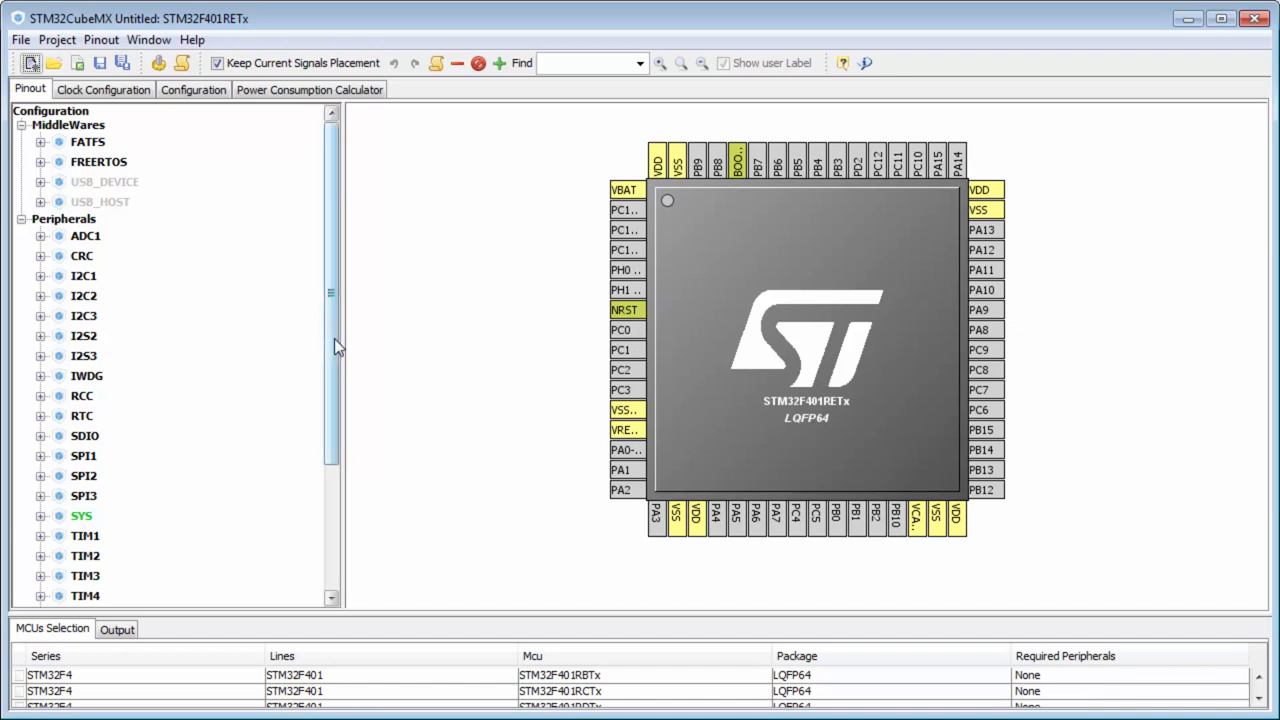
# - Enable USART2 in Asynchronous mode, assigning PA2 as TX and PA3 as RX
pyautogui.scroll(-3)
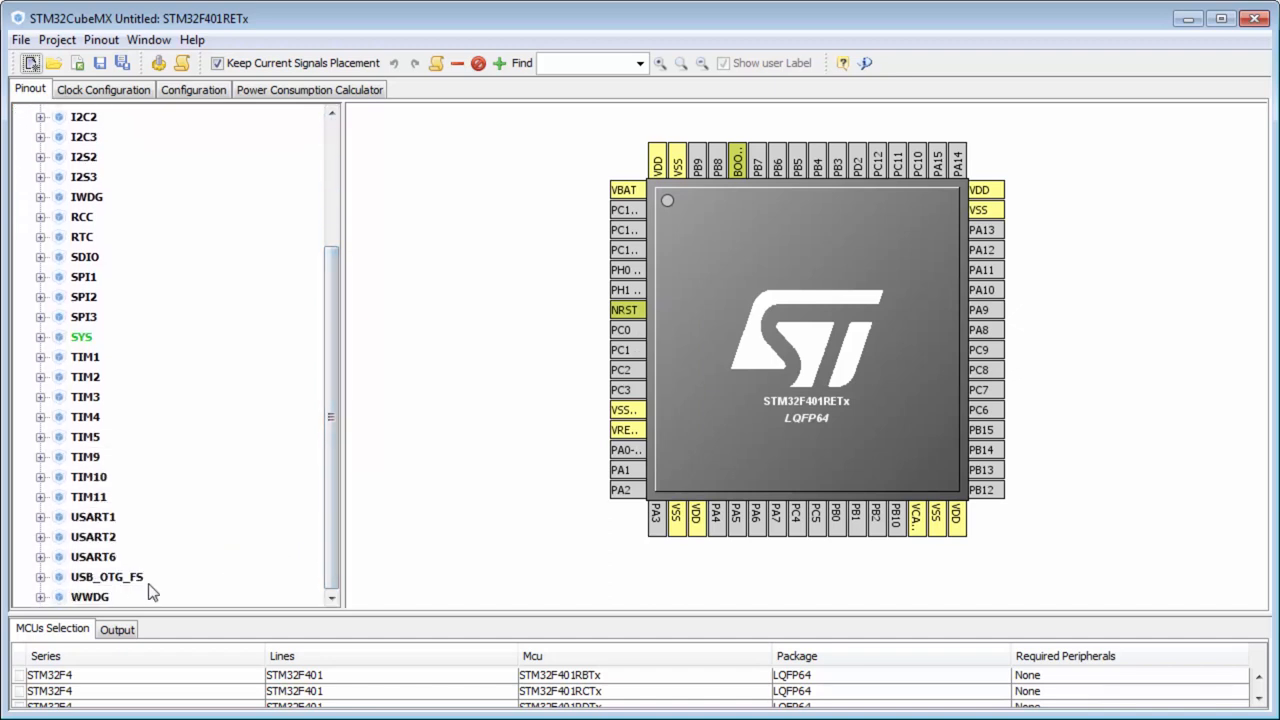
pyautogui.click(42, 532)
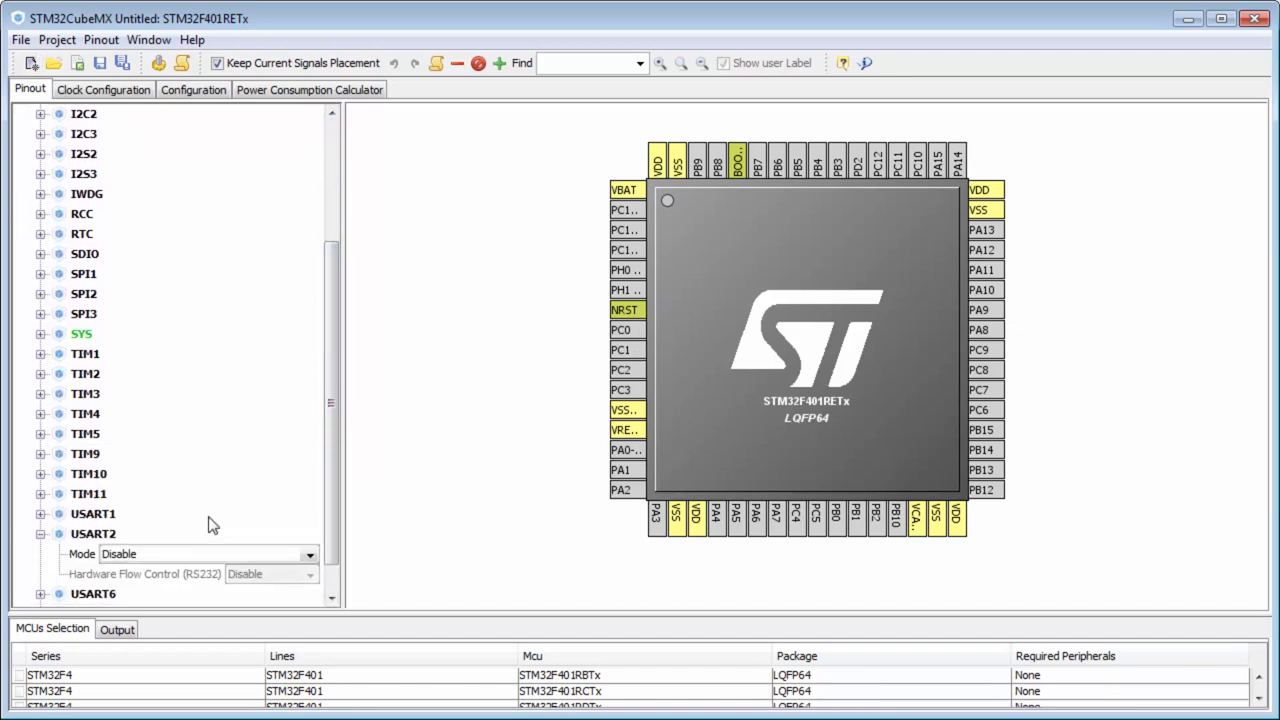
pyautogui.click(204, 554)
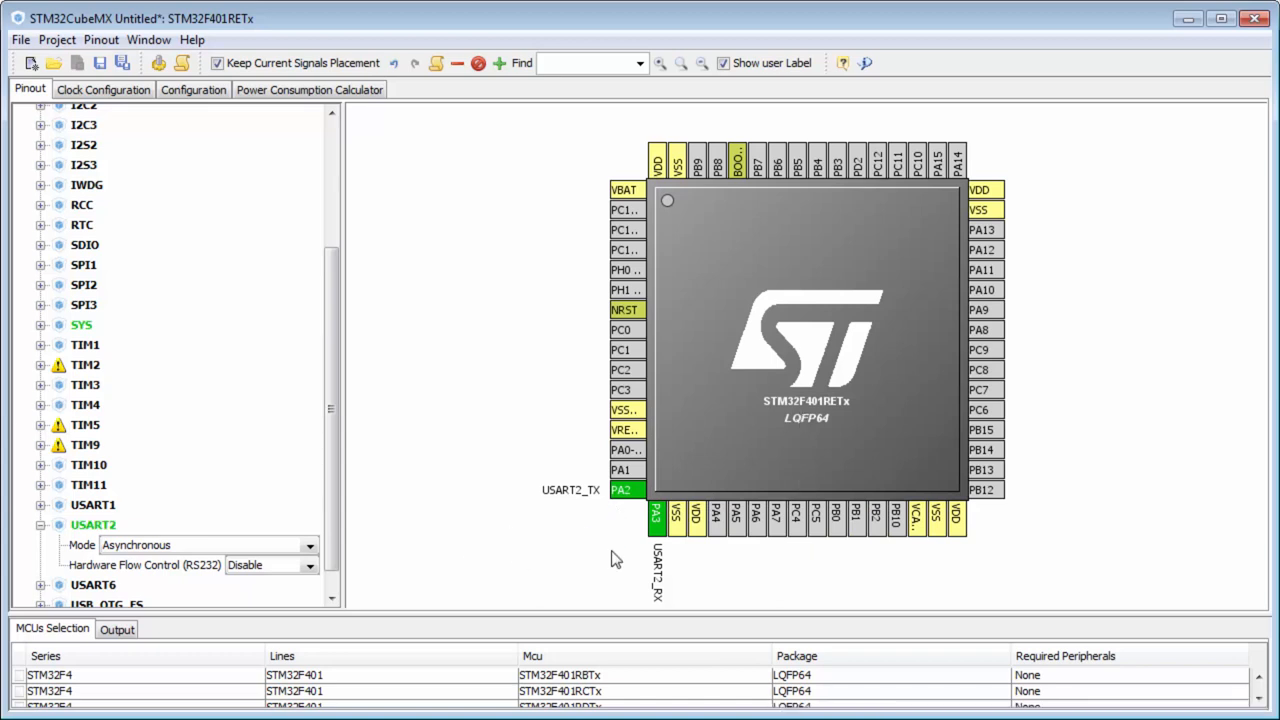
pyautogui.moveTo(788, 412)
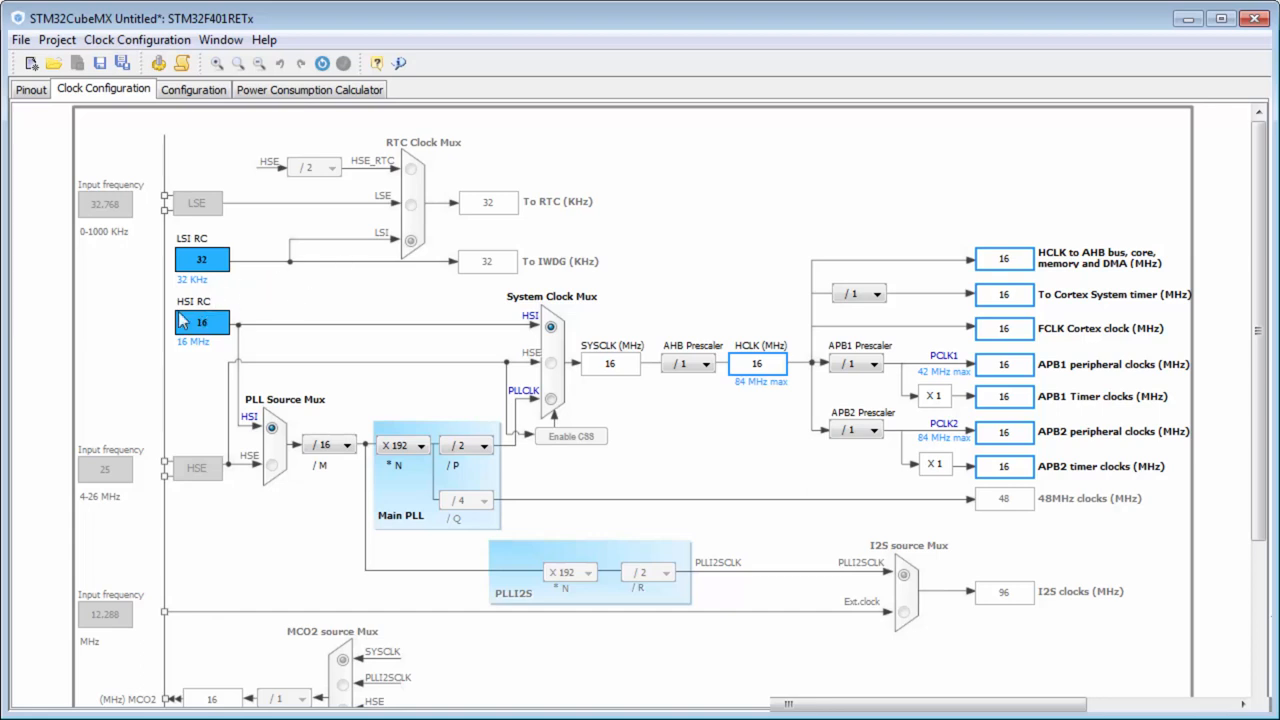
pyautogui.moveTo(232, 332)
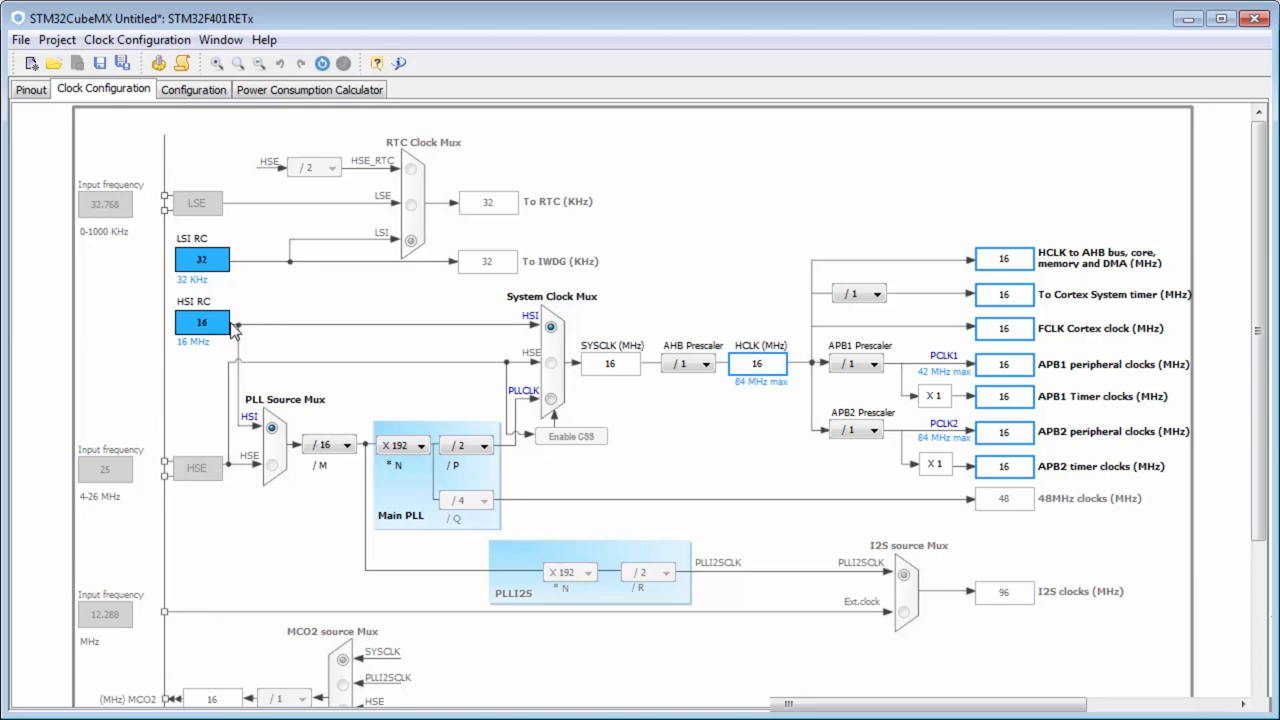
pyautogui.moveTo(196, 320)
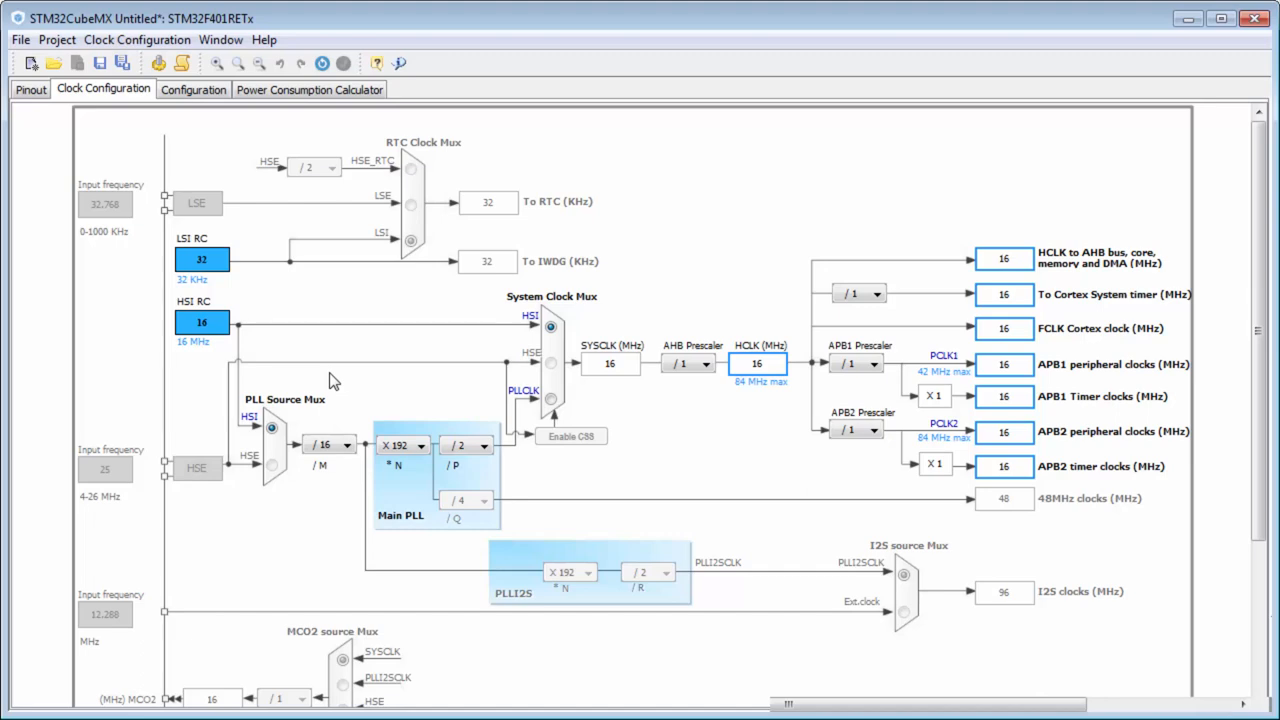
pyautogui.moveTo(224, 176)
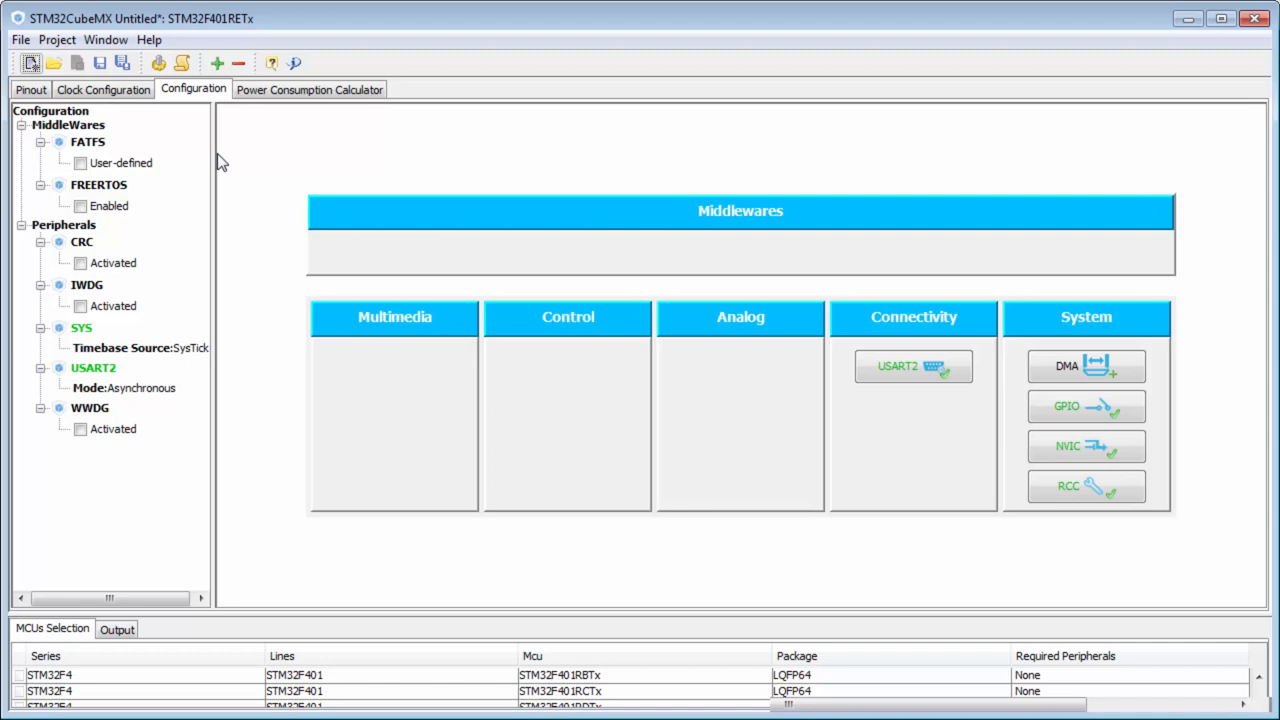
pyautogui.moveTo(896, 410)
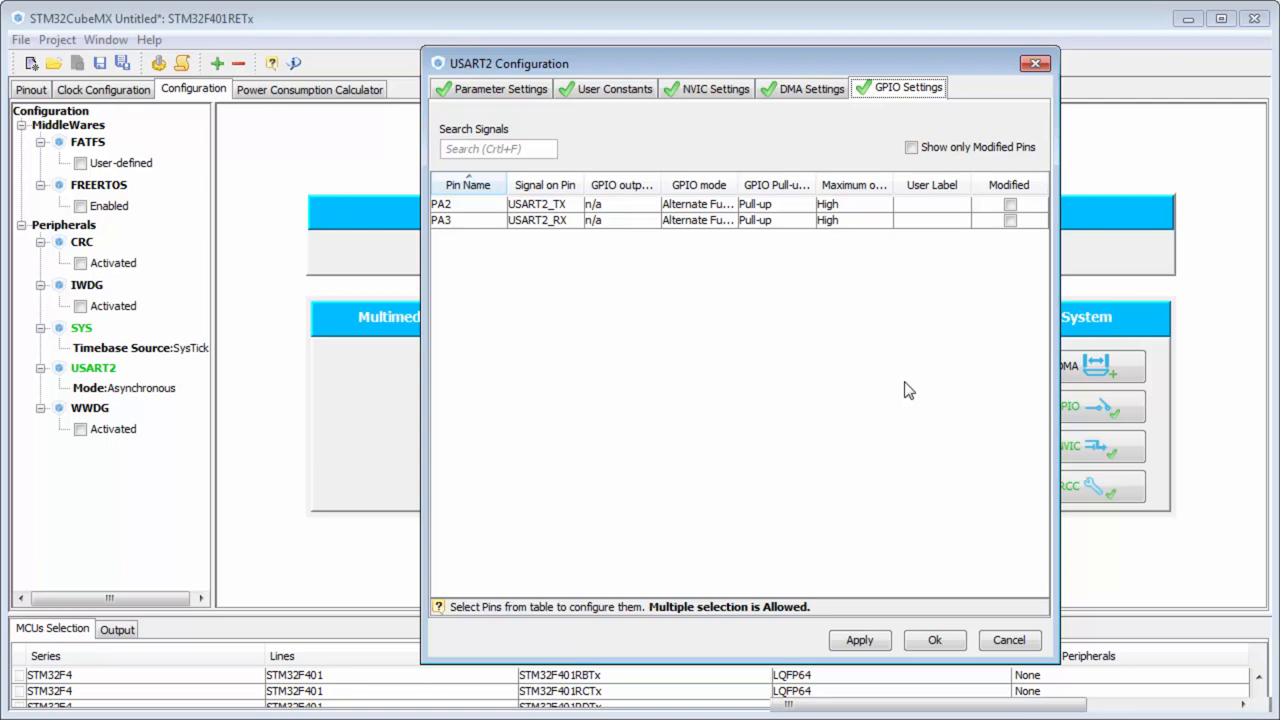
# - Switch to the USART2 GPIO settings showing PA2 TX and PA3 RX with pull-up, high speed
pyautogui.click(500, 88)
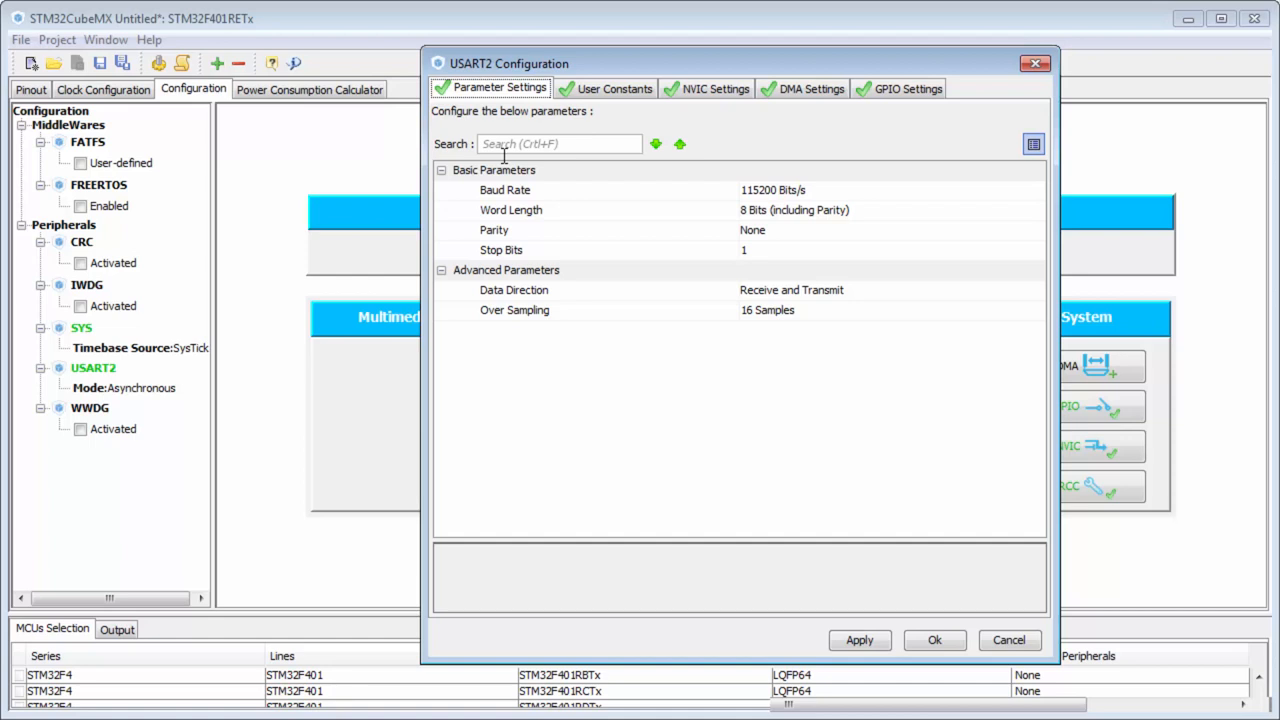
pyautogui.moveTo(536, 192)
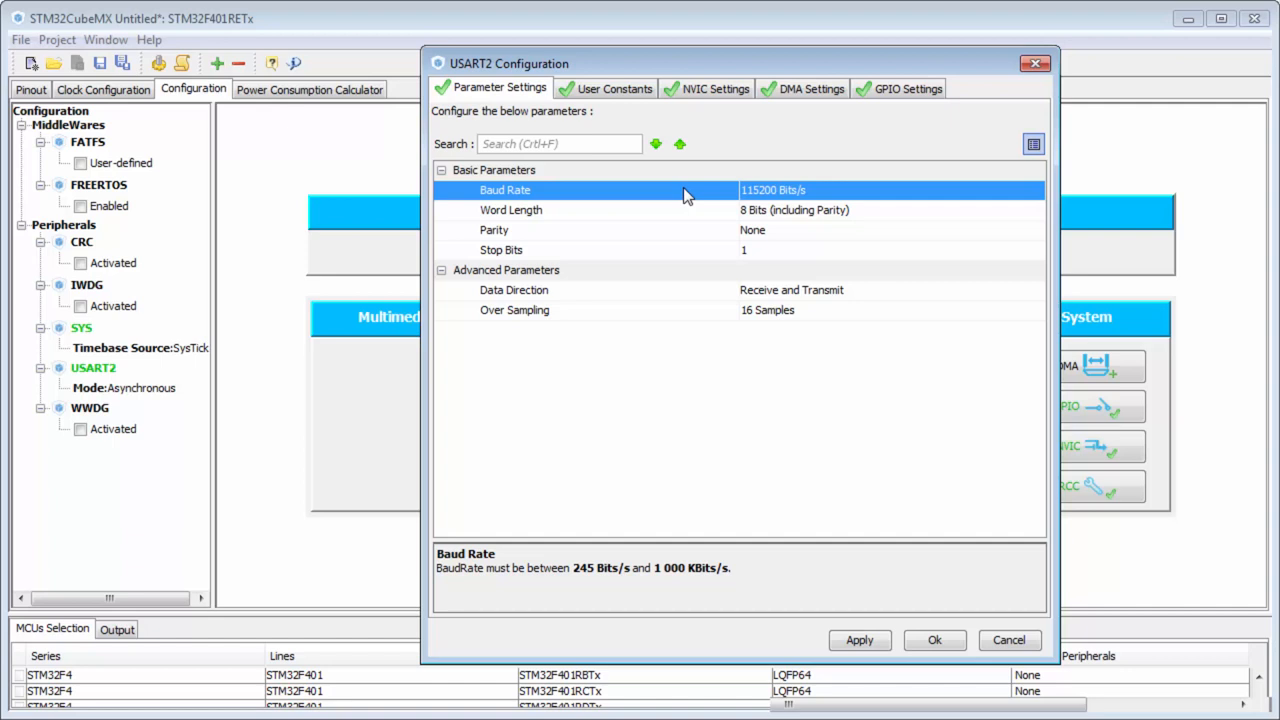
pyautogui.moveTo(668, 204)
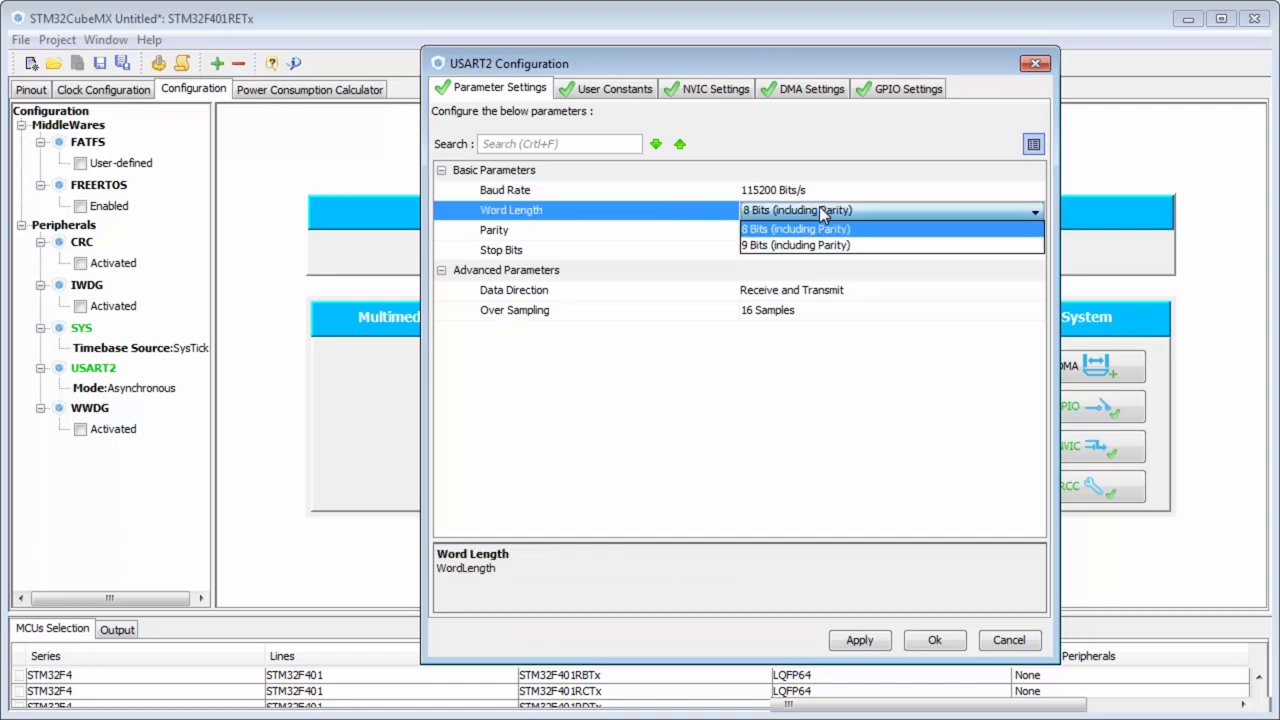
# - Keep USART2 at 8 bits, no parity, 1 stop bit, receive and transmit, 16 samples, and confirm
pyautogui.click(796, 228)
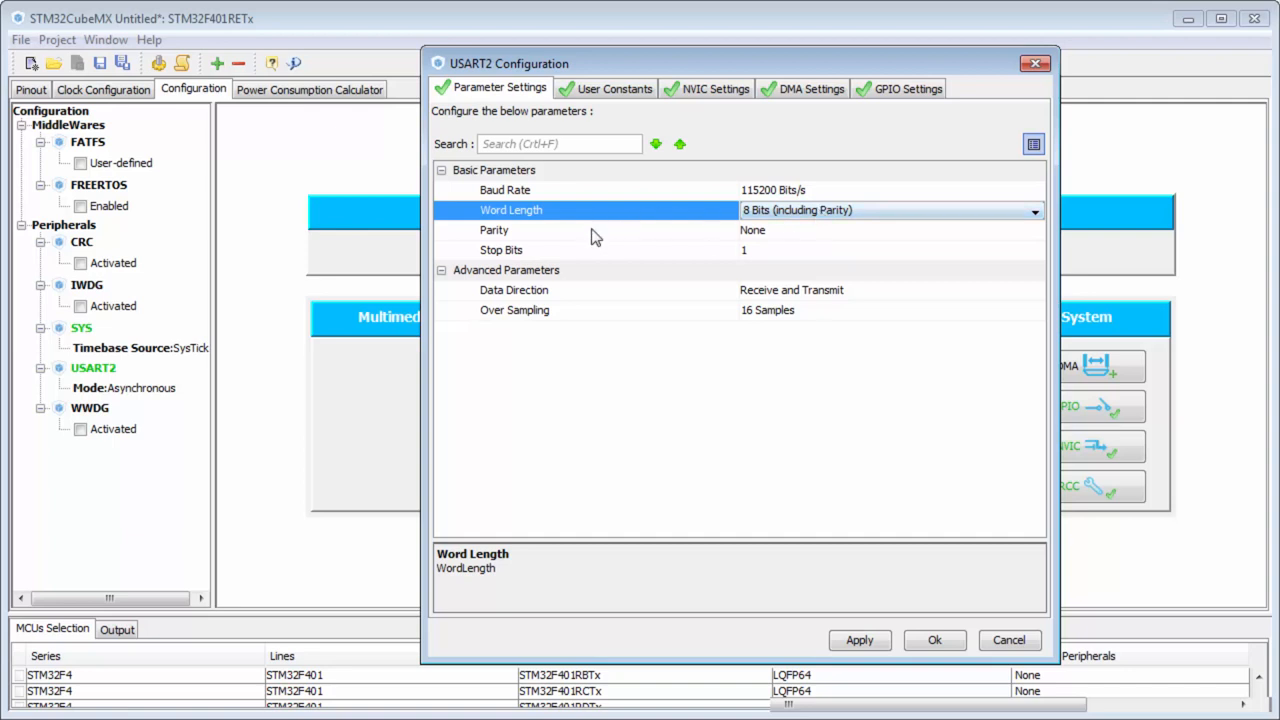
pyautogui.click(494, 230)
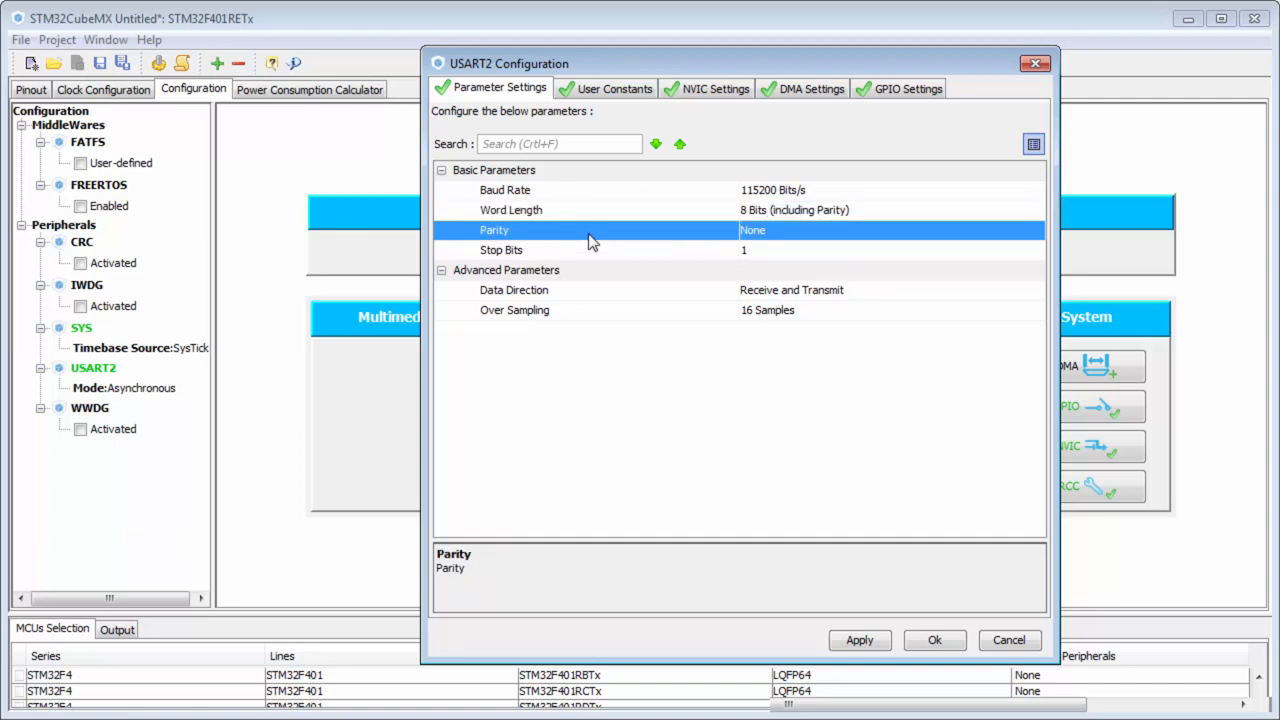
pyautogui.click(594, 250)
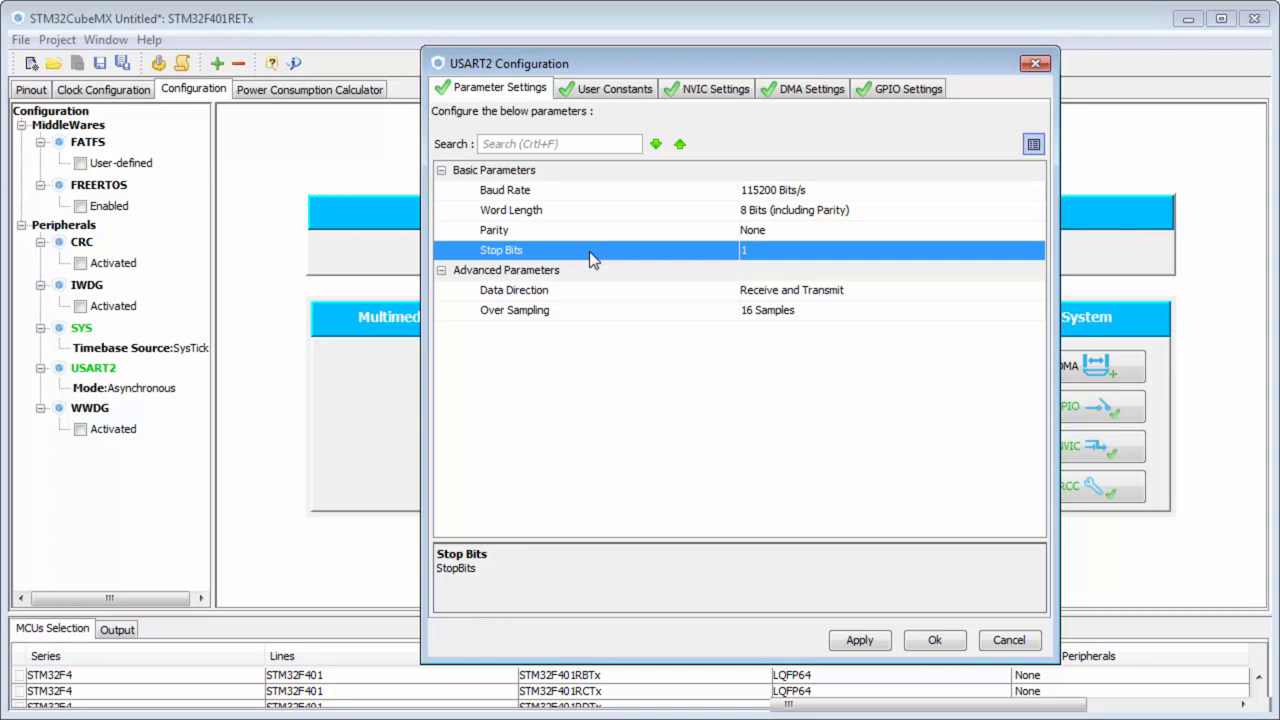
pyautogui.moveTo(618, 292)
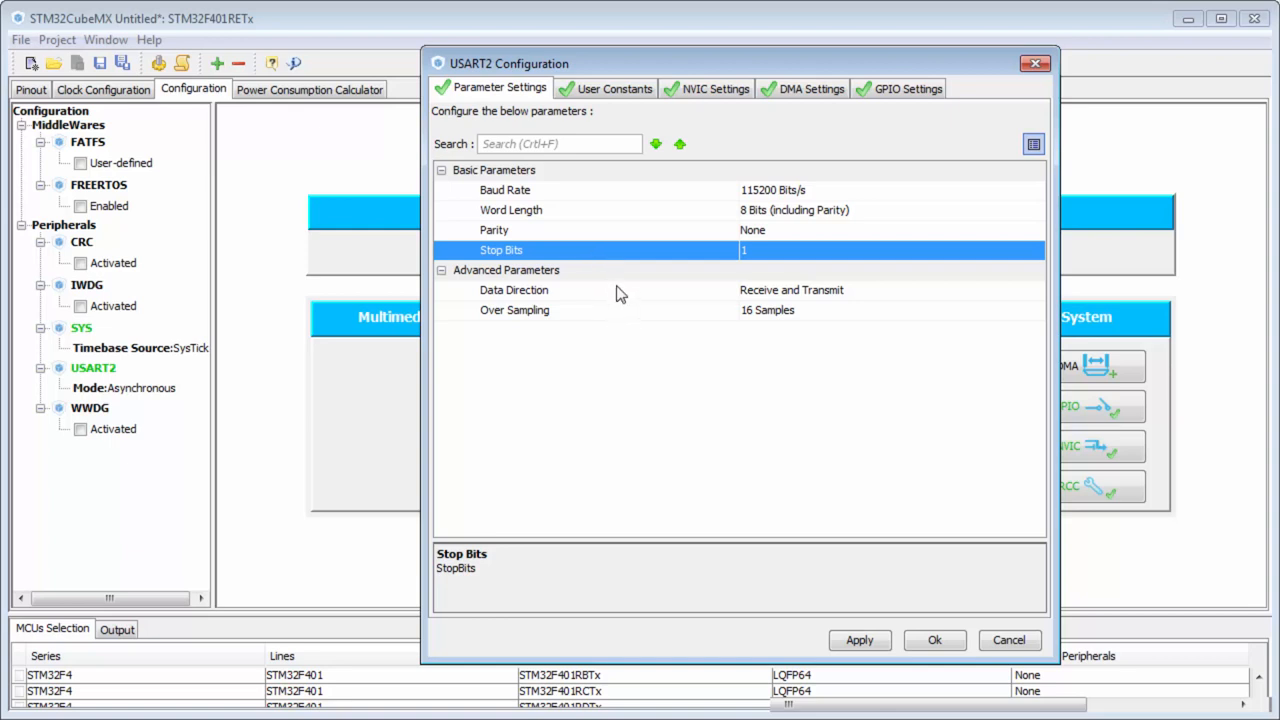
pyautogui.click(514, 290)
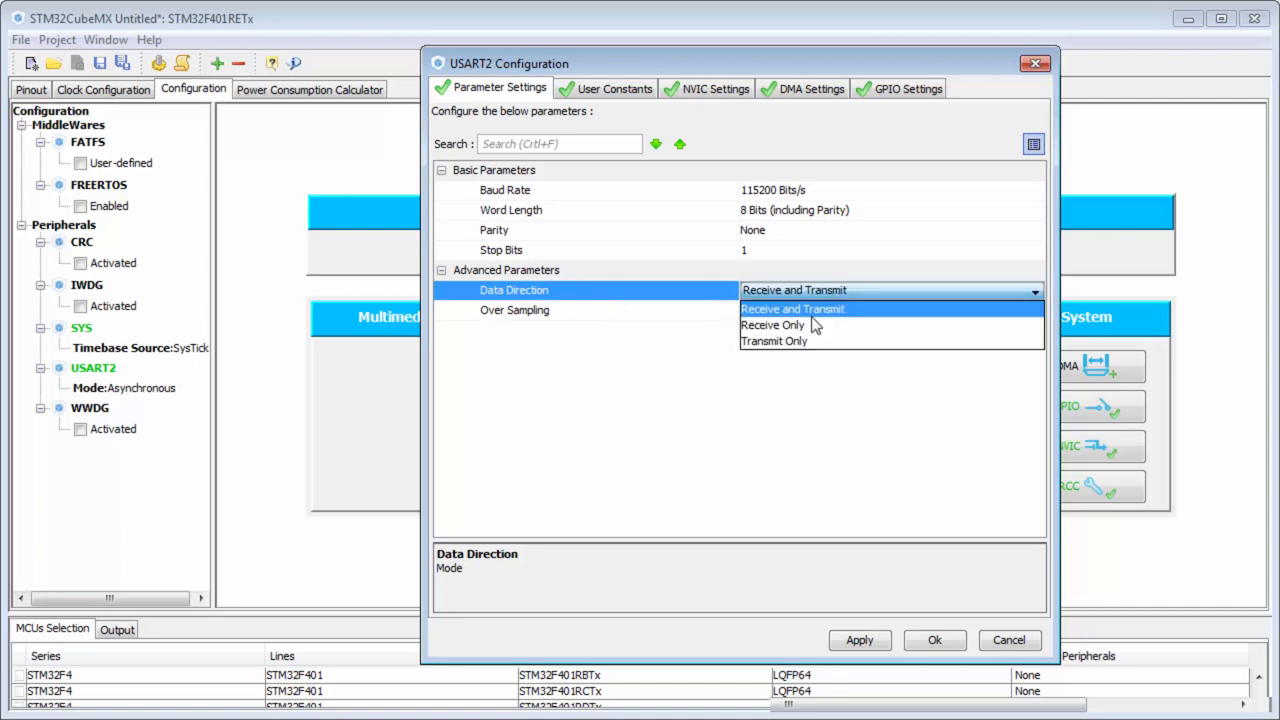
pyautogui.click(792, 308)
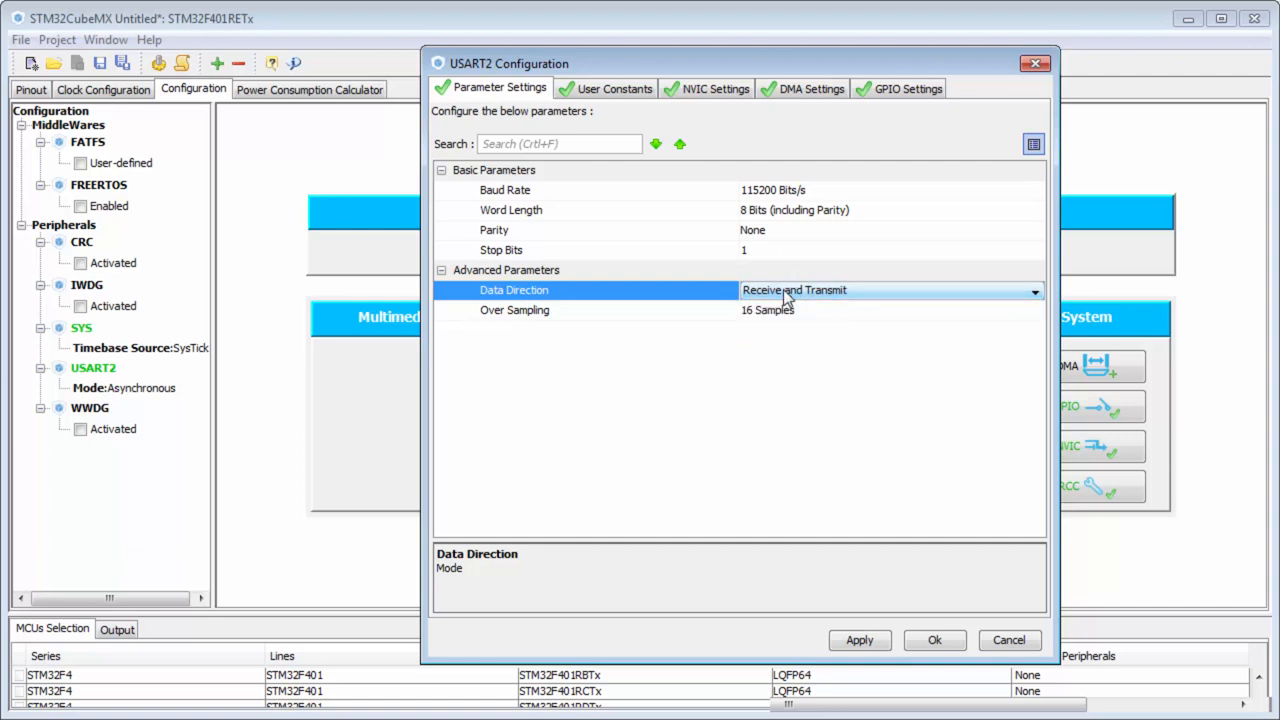
pyautogui.moveTo(570, 330)
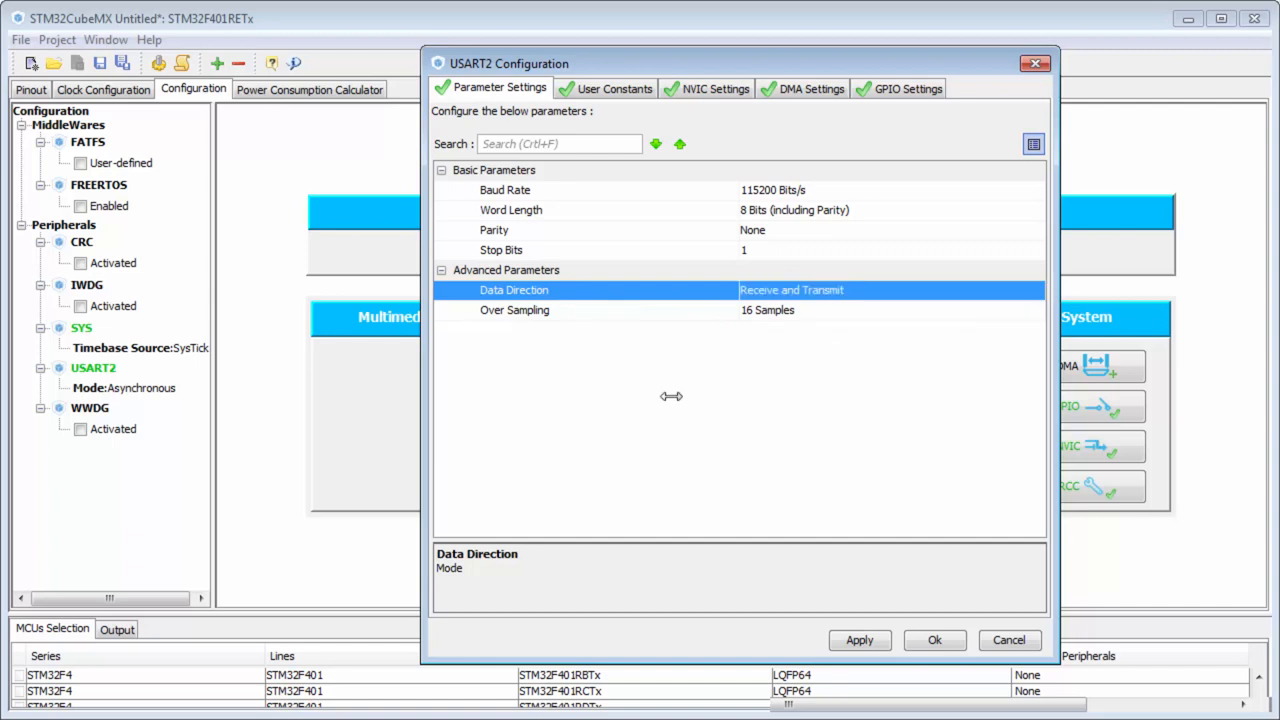
pyautogui.click(514, 310)
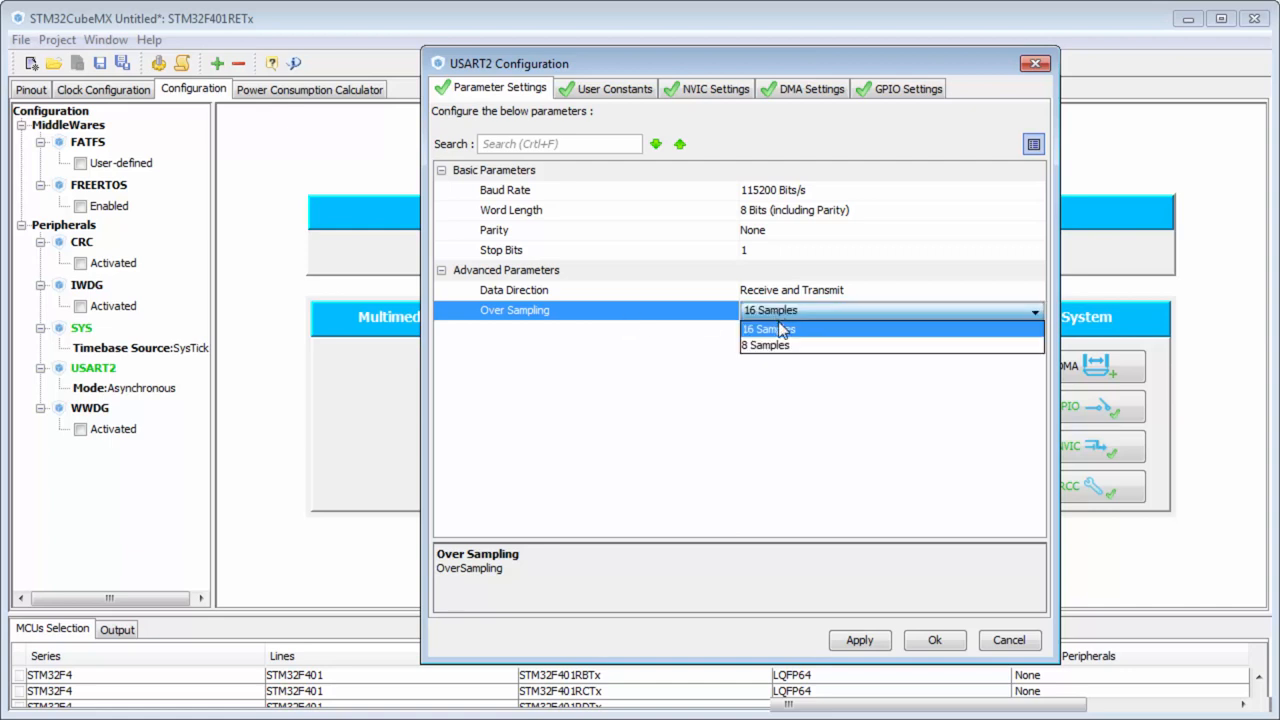
pyautogui.click(768, 328)
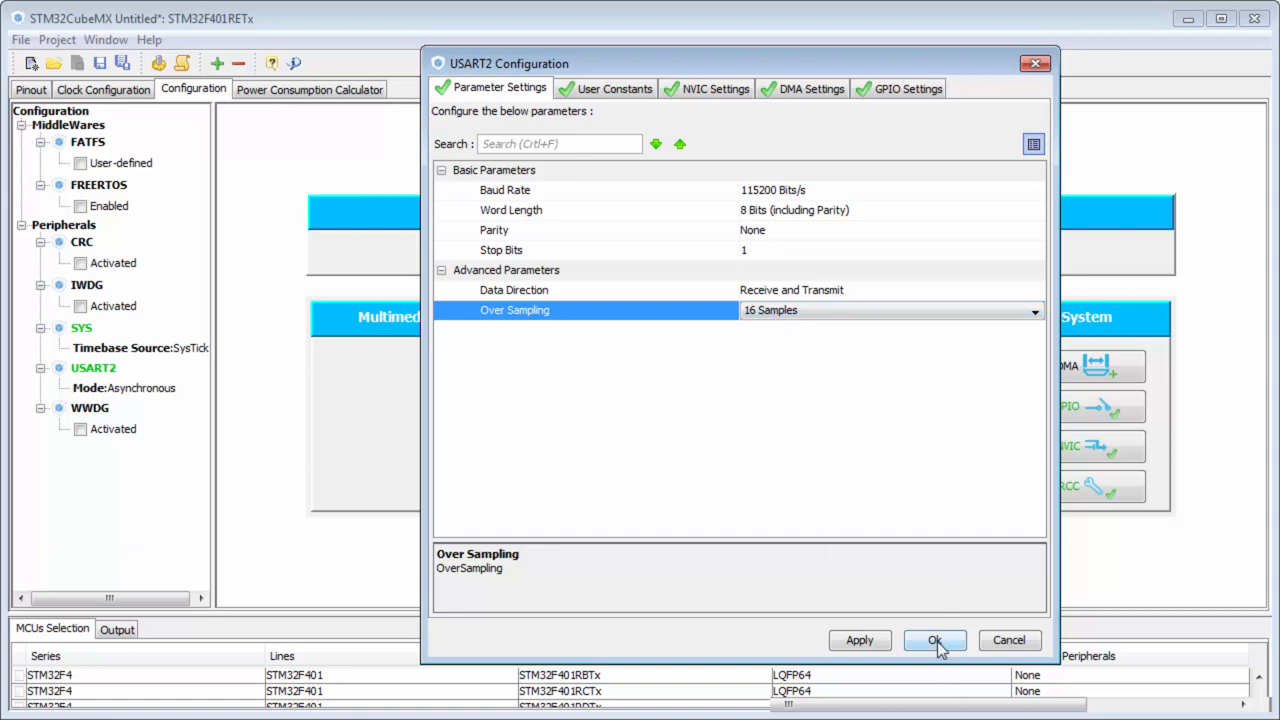
pyautogui.click(934, 640)
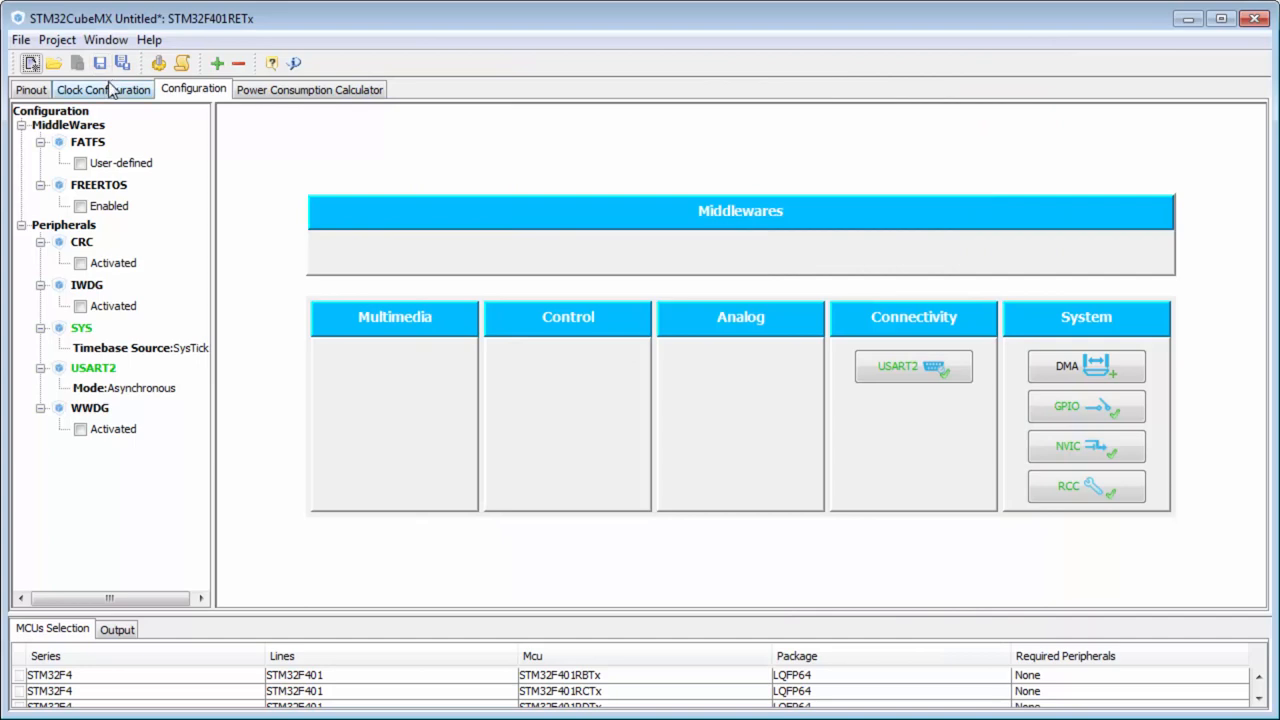
pyautogui.click(104, 88)
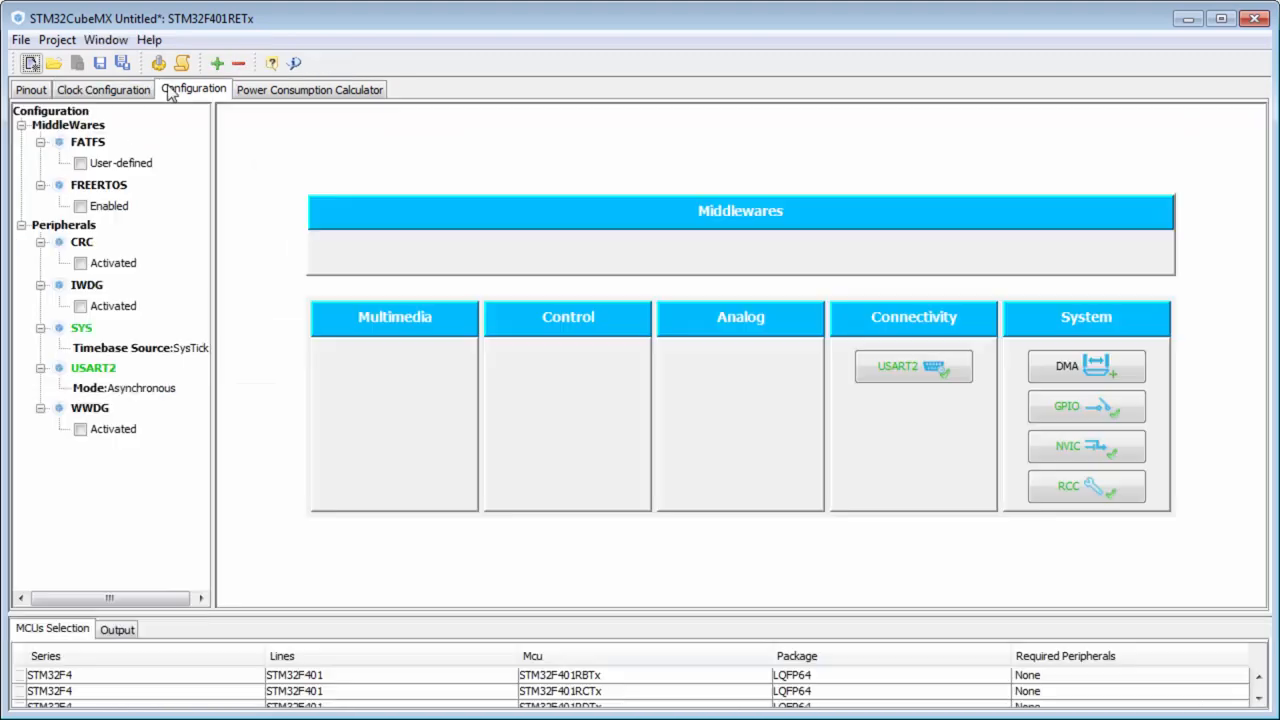
# - Reopen USART2, toggle oversampling to 8 and back to 16 samples, confirm, and reopen its configuration
pyautogui.click(912, 366)
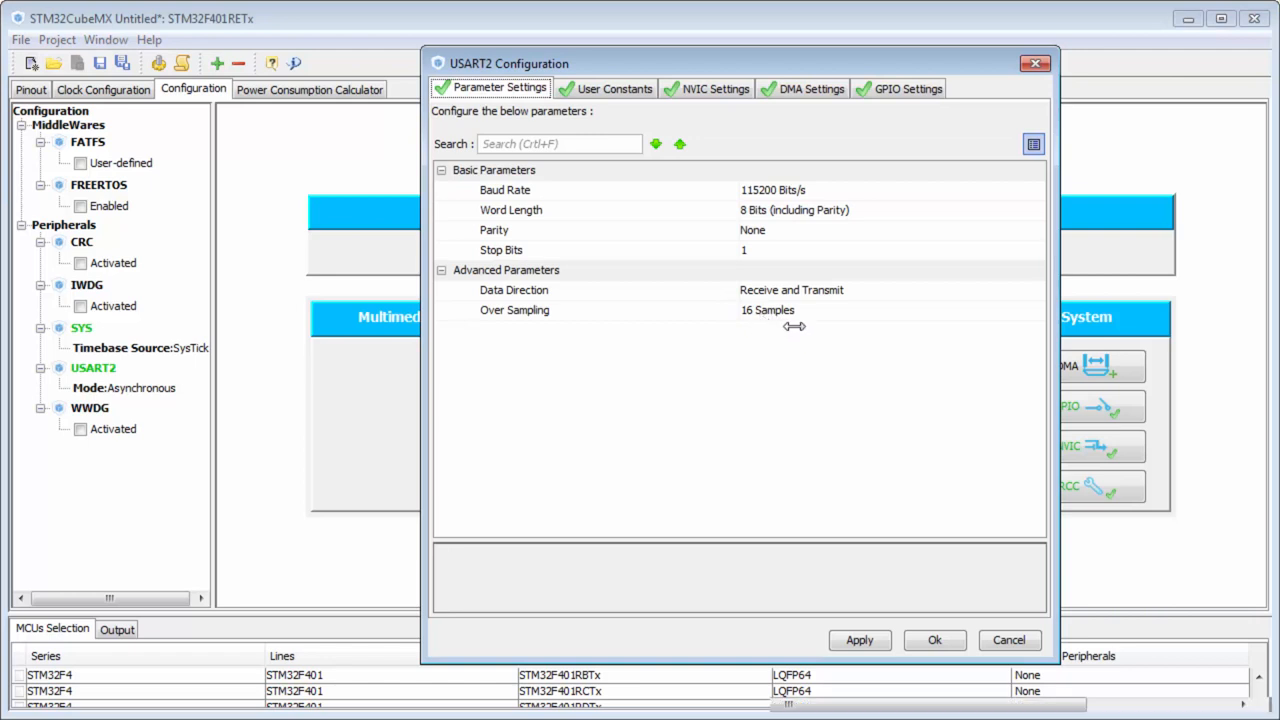
pyautogui.moveTo(748, 324)
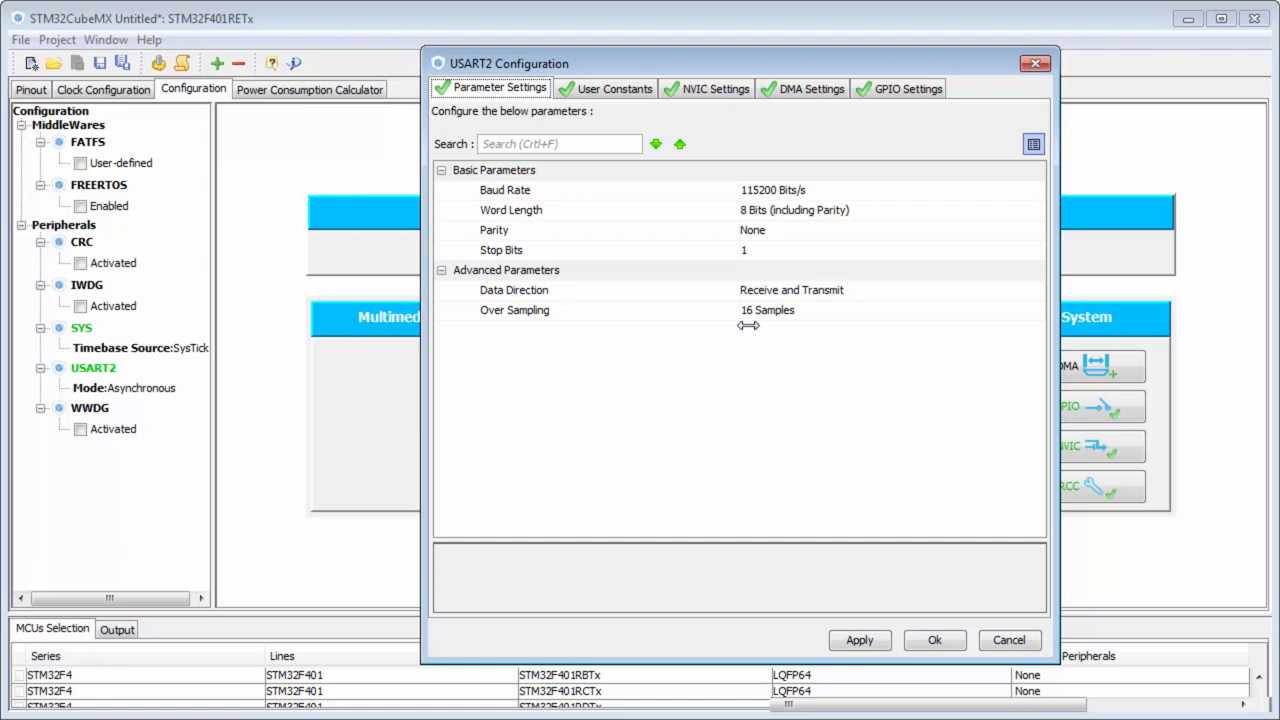
pyautogui.moveTo(752, 324)
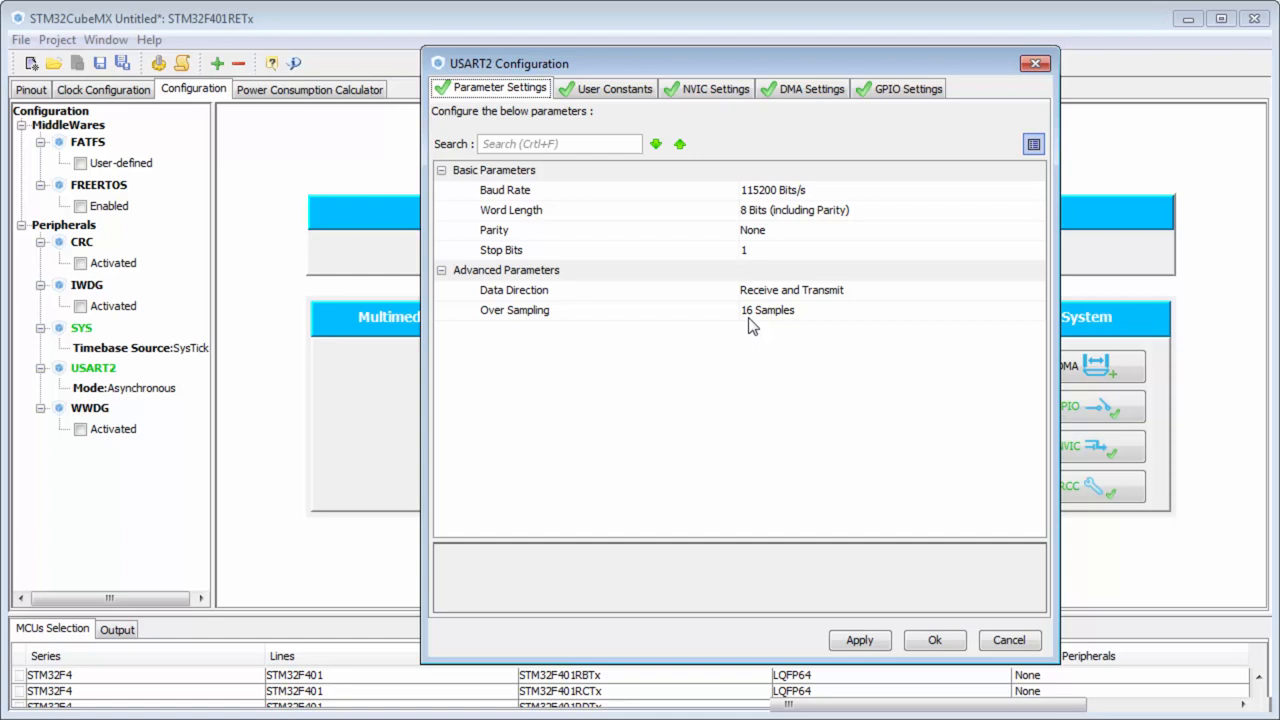
pyautogui.moveTo(778, 320)
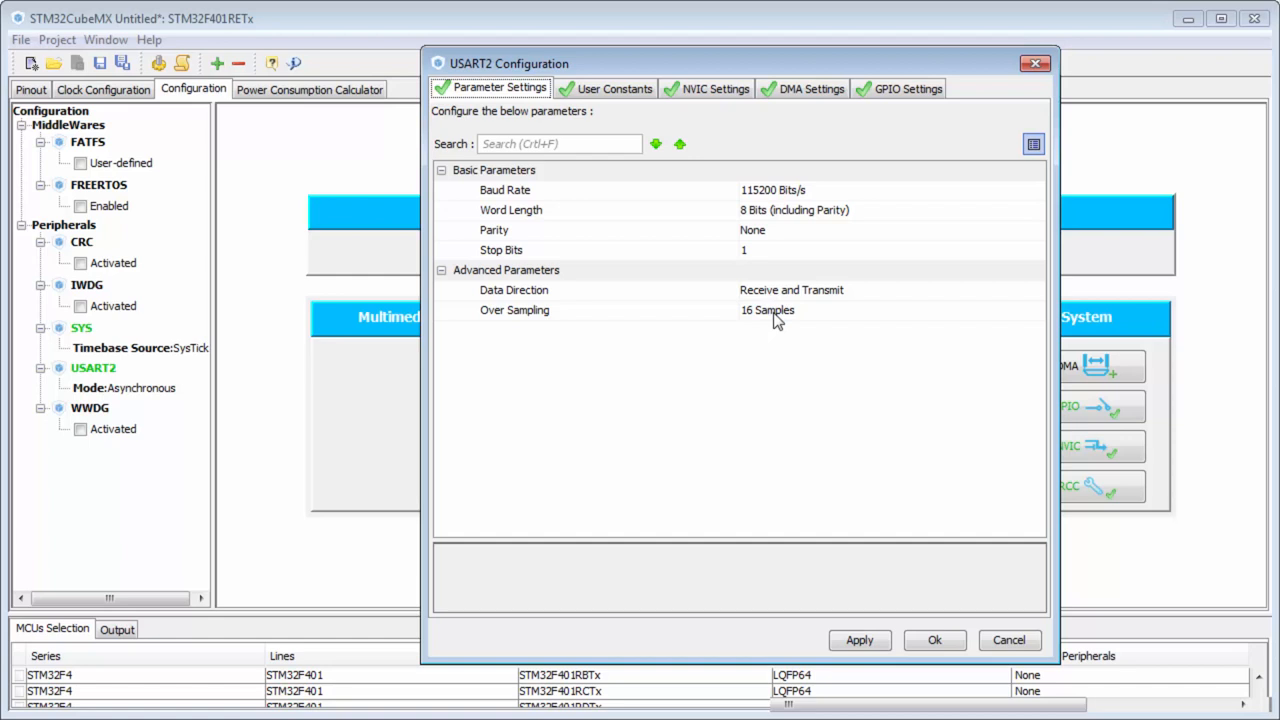
pyautogui.moveTo(628, 334)
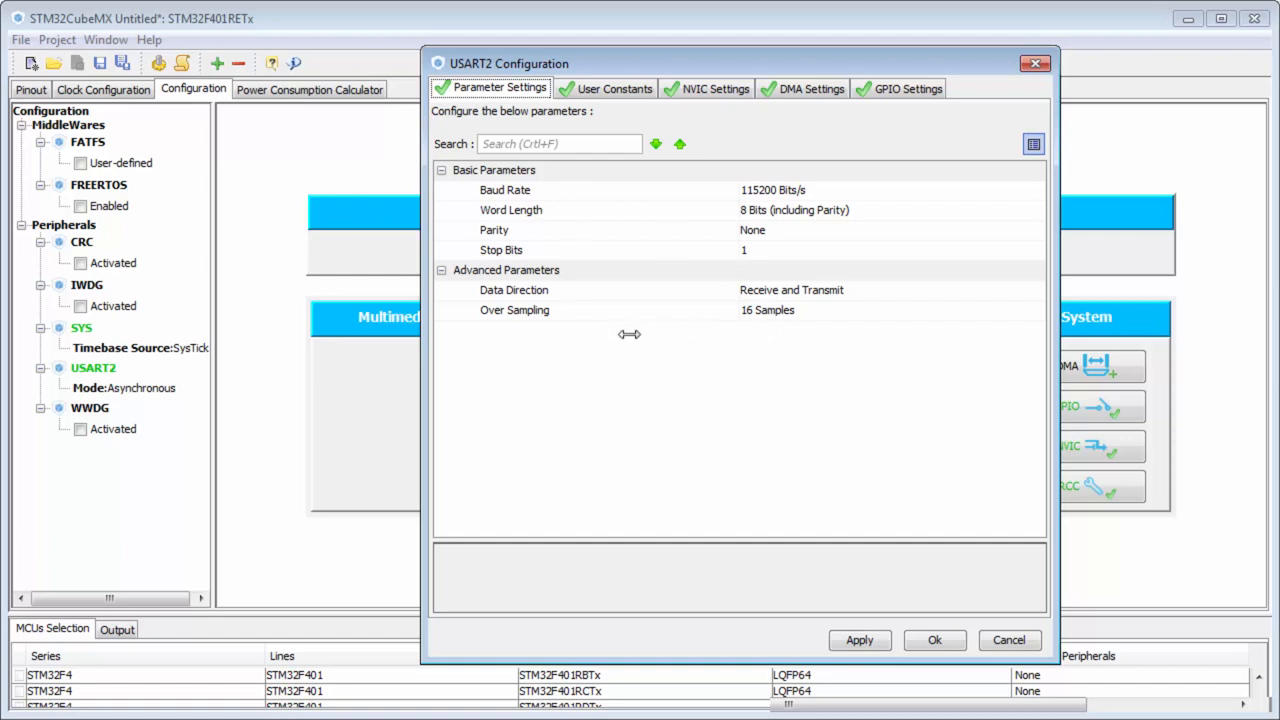
pyautogui.moveTo(760, 474)
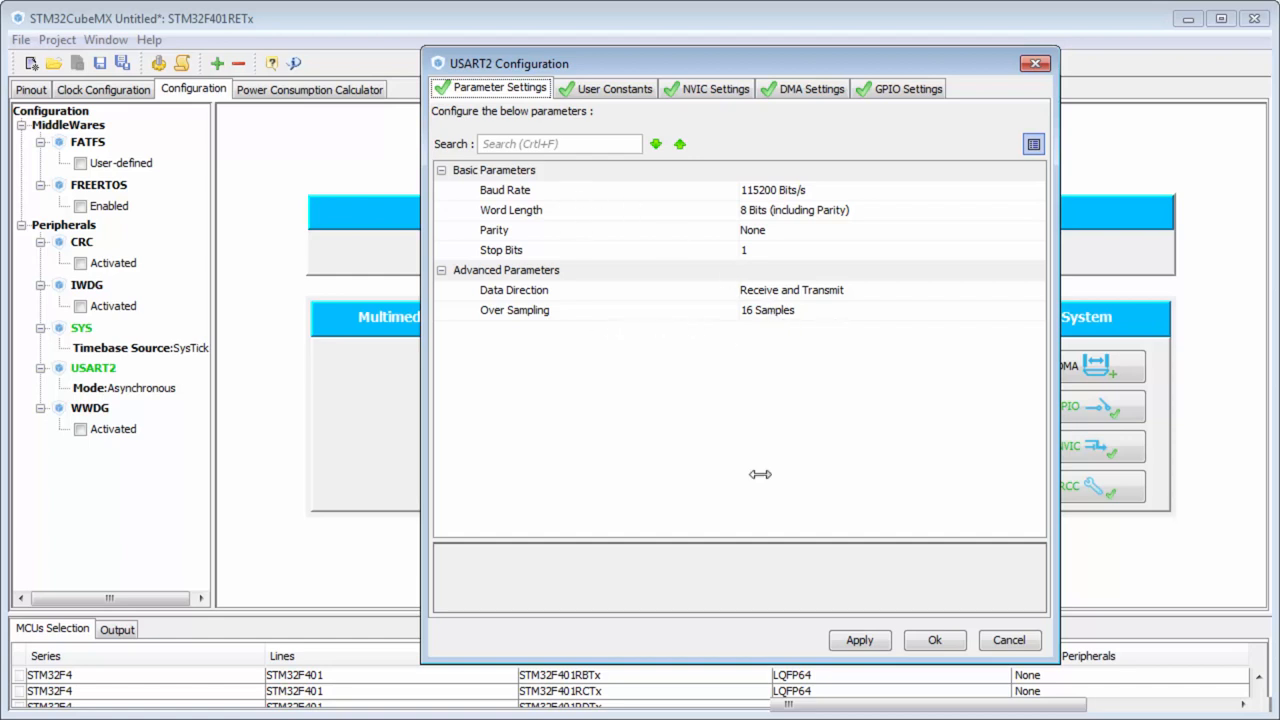
pyautogui.click(764, 310)
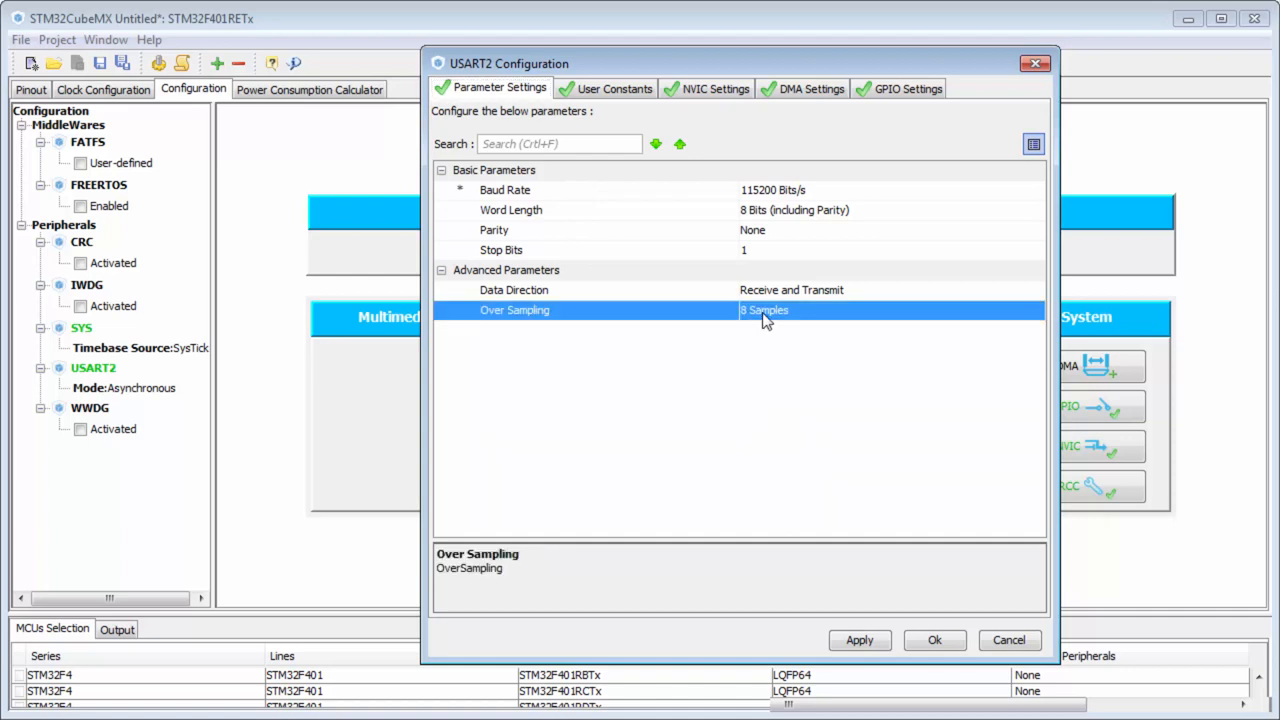
pyautogui.click(790, 310)
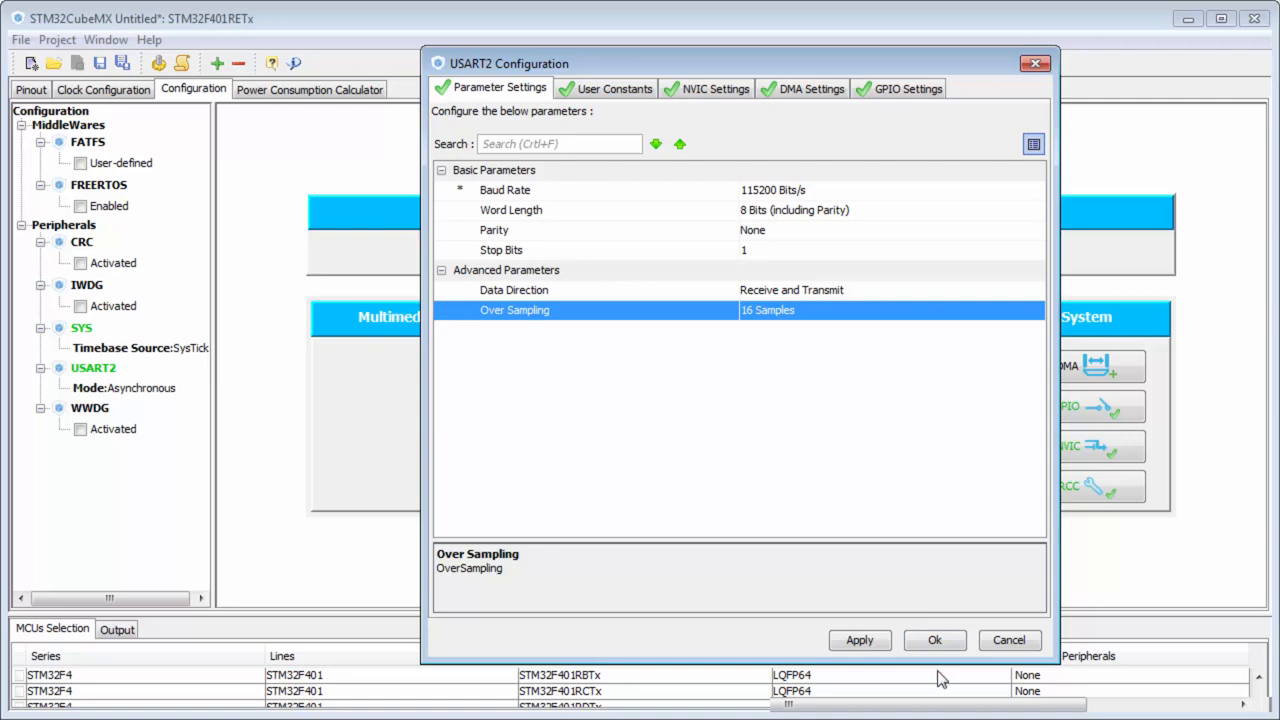
pyautogui.click(932, 640)
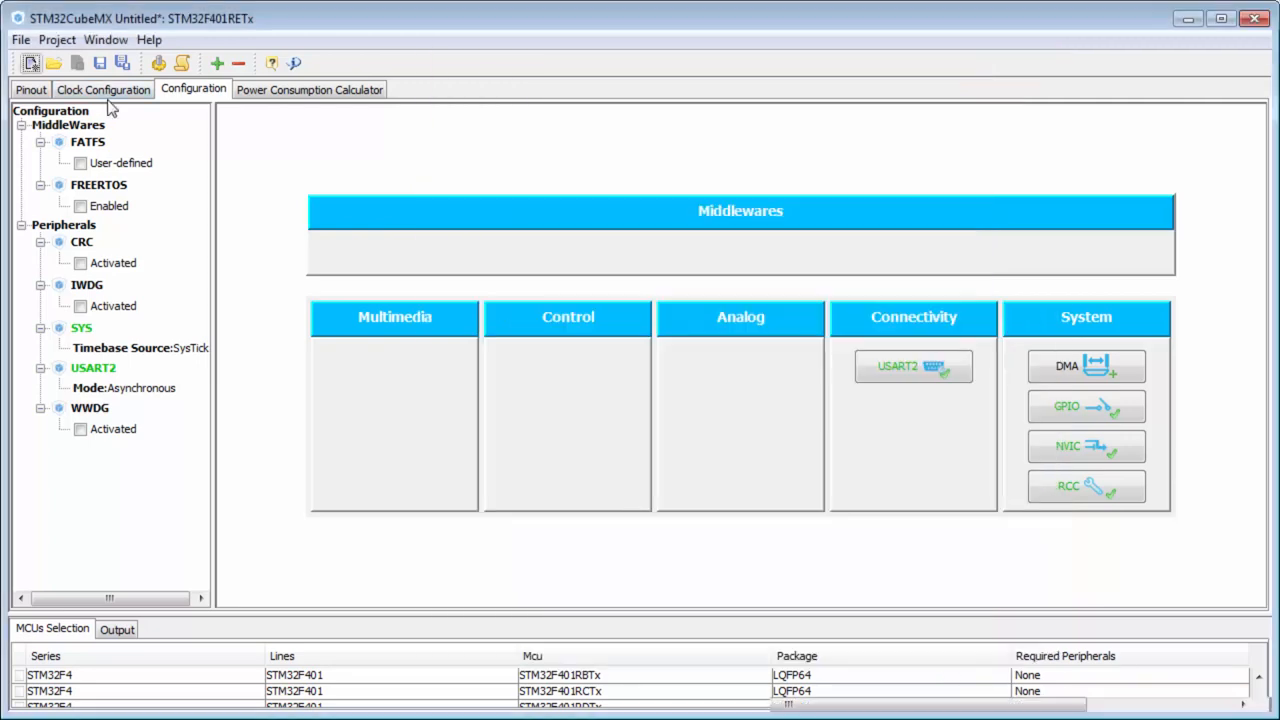
pyautogui.click(104, 88)
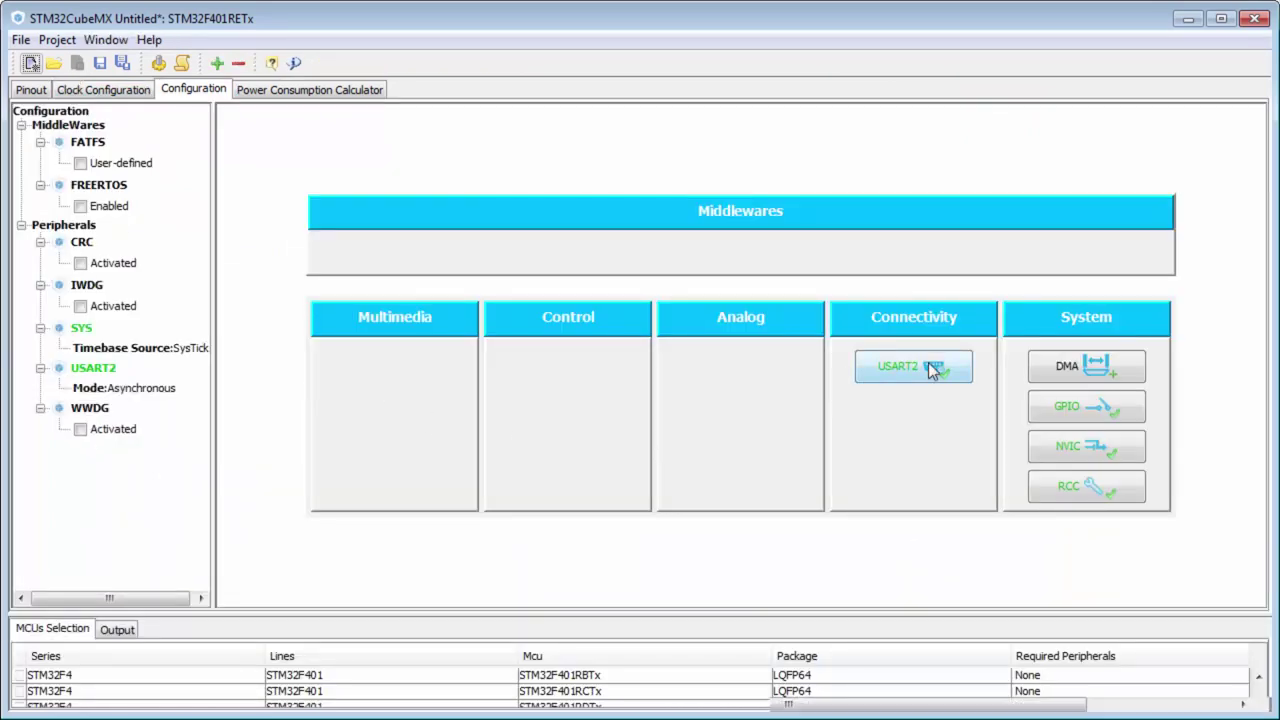
pyautogui.click(912, 366)
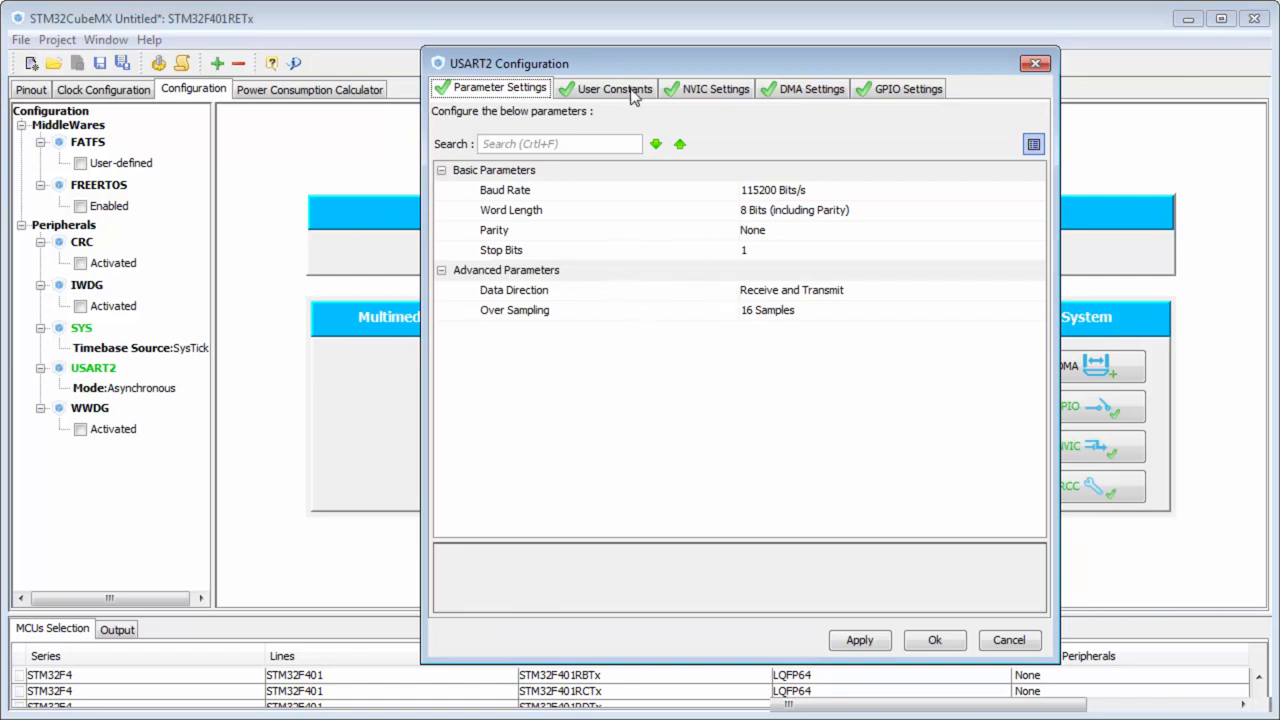
# - Review the USART2 User Constants, NVIC interrupt and empty DMA request settings
pyautogui.click(614, 88)
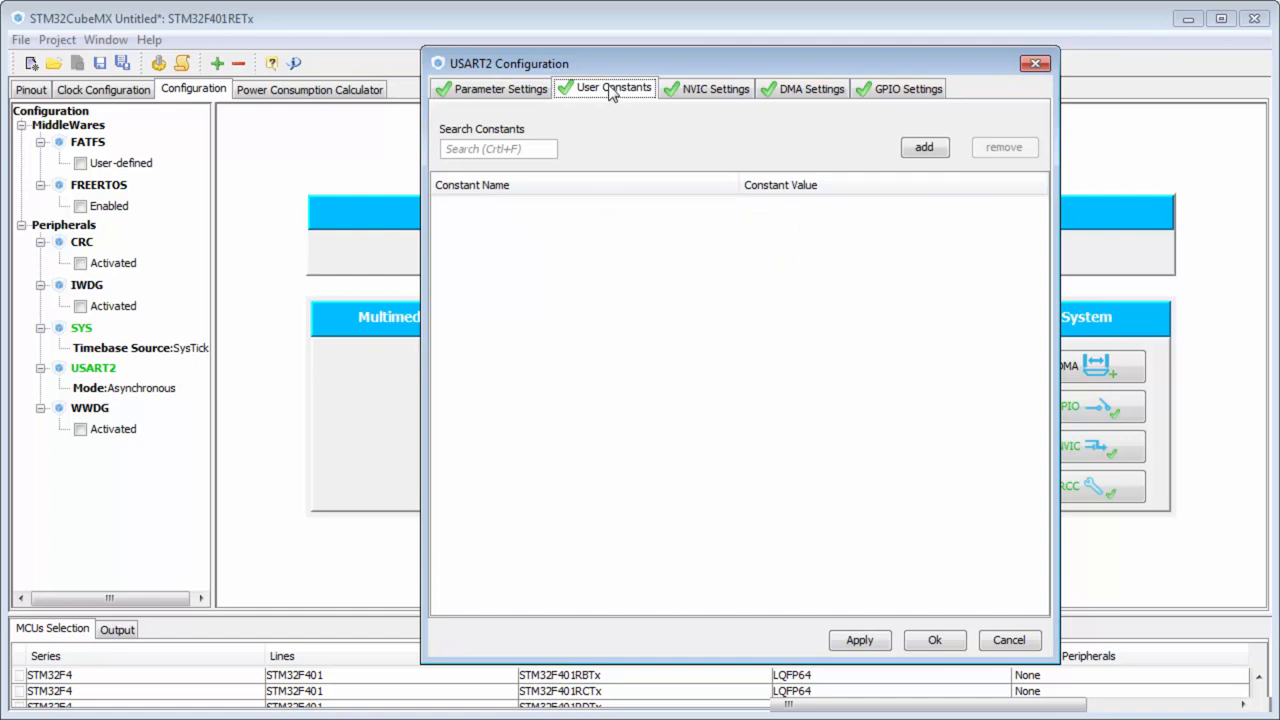
pyautogui.click(712, 88)
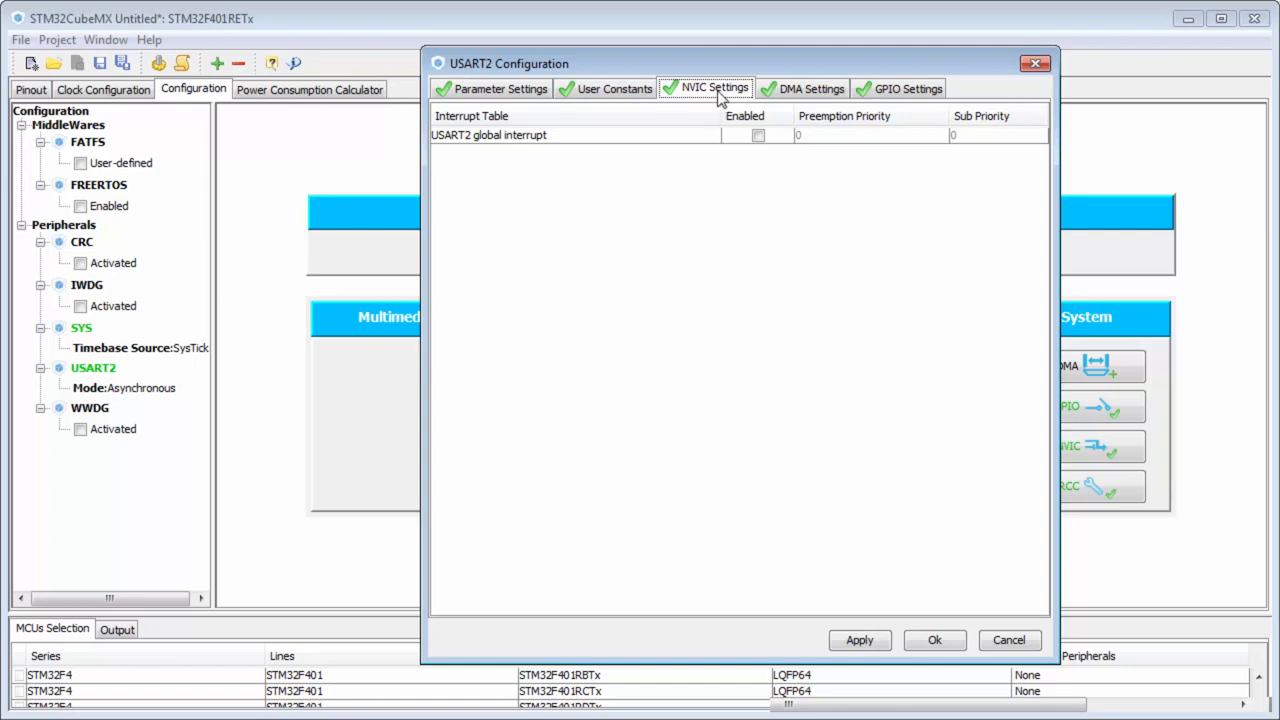
pyautogui.click(810, 88)
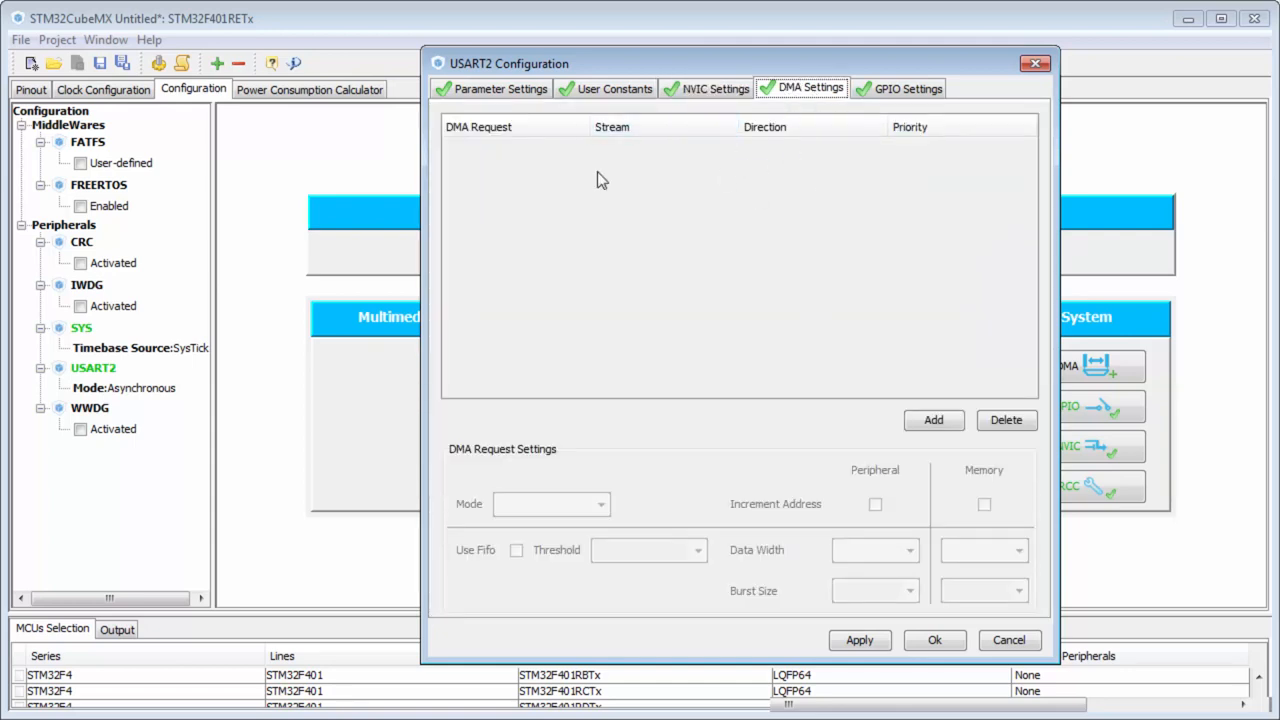
pyautogui.moveTo(1020, 48)
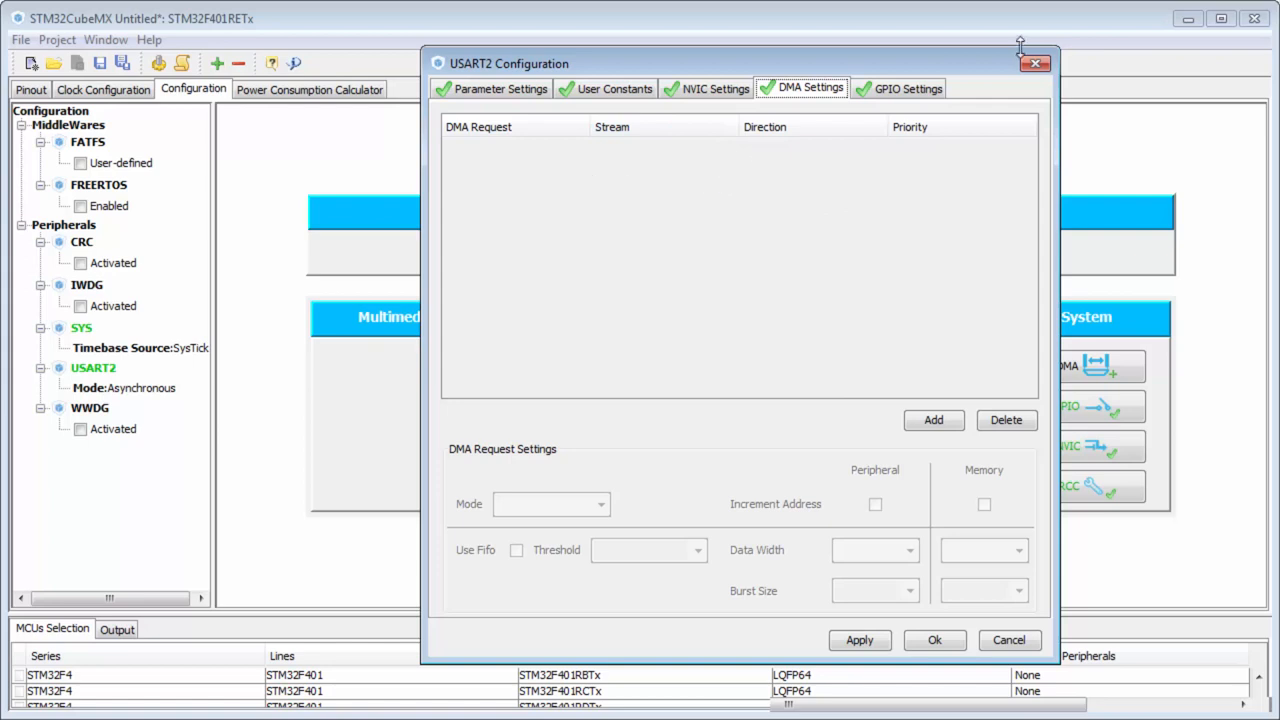
# - View the USART2 GPIO settings: PA2 as USART2_TX, PA3 as USART2_RX, pull-up, high speed
pyautogui.click(908, 88)
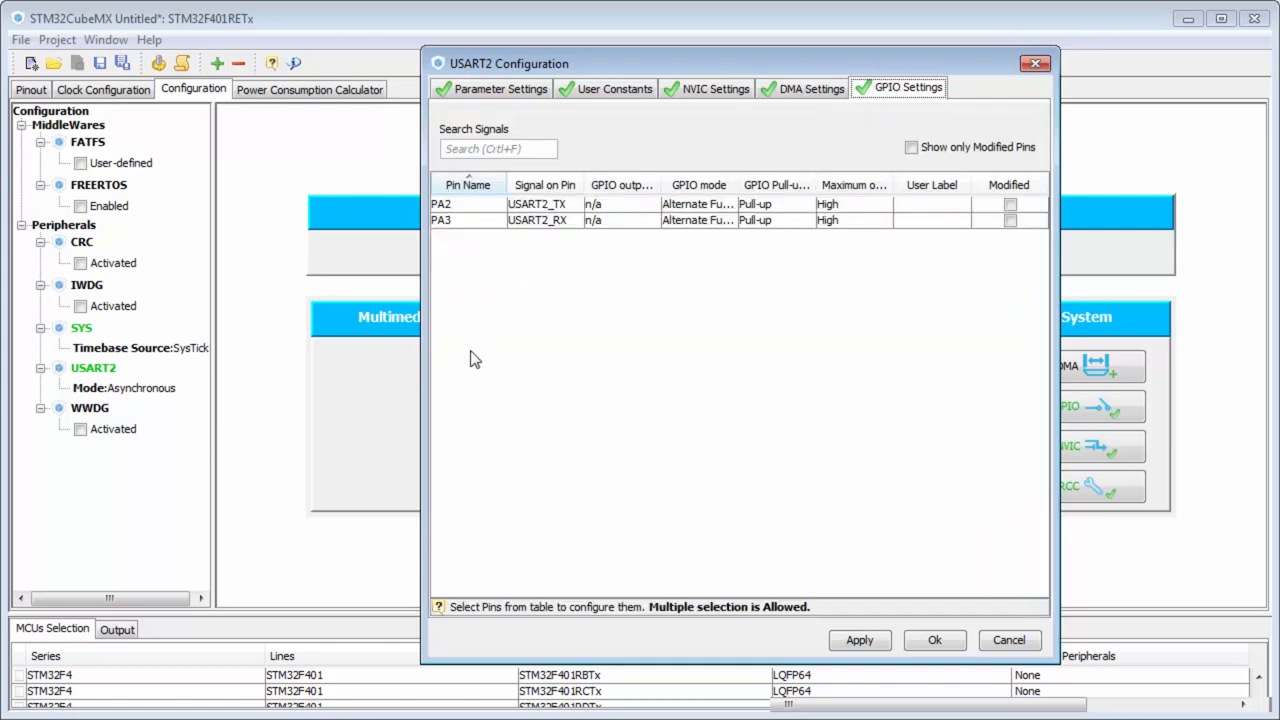
pyautogui.moveTo(600, 336)
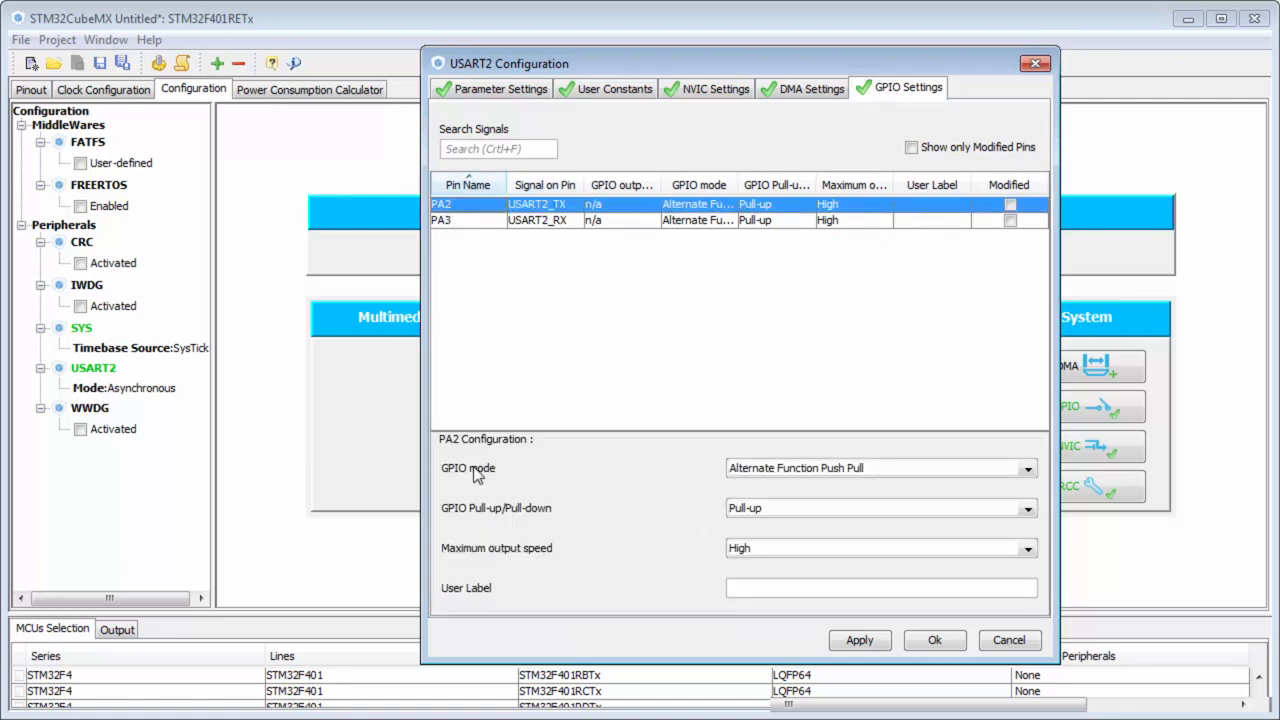
pyautogui.moveTo(836, 548)
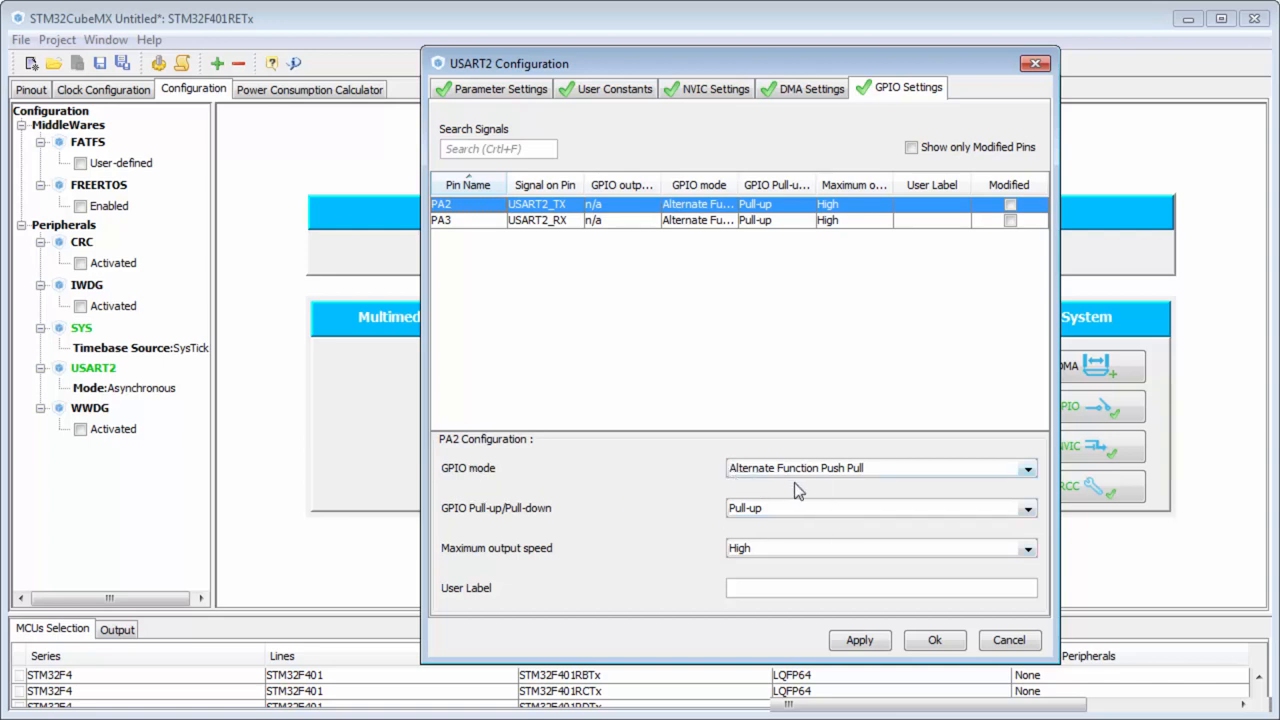
pyautogui.moveTo(830, 484)
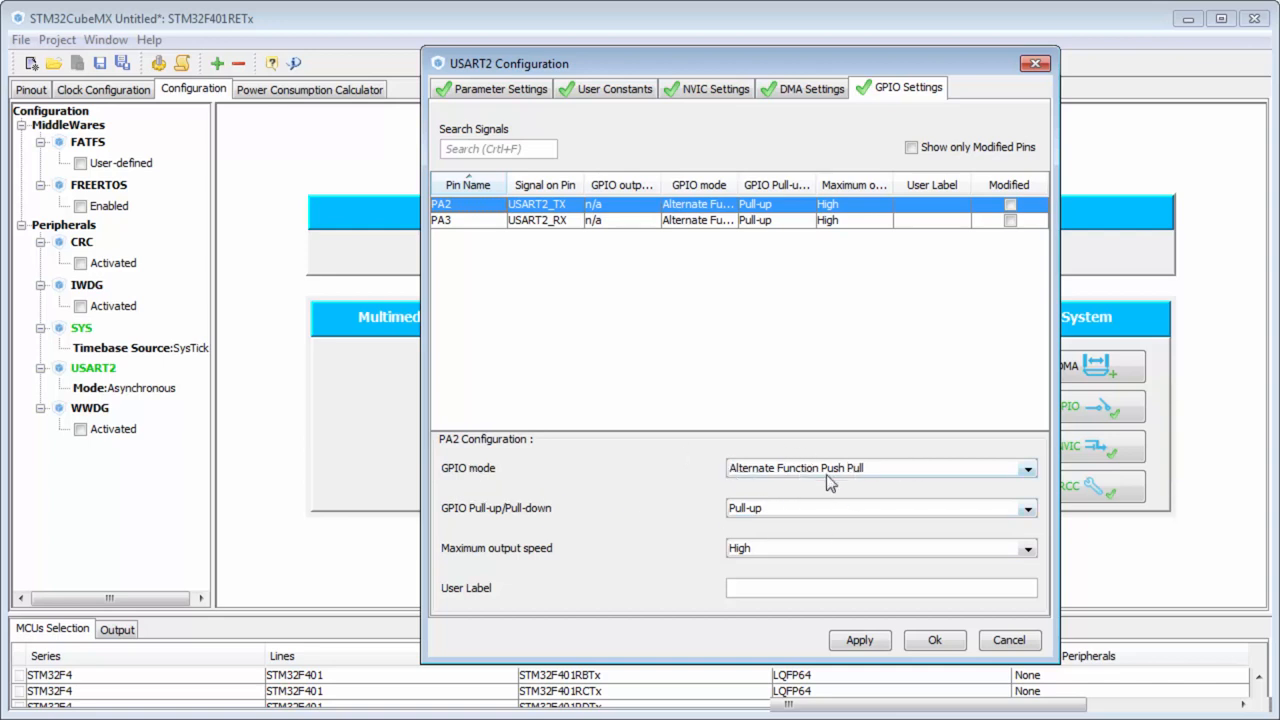
pyautogui.moveTo(796, 508)
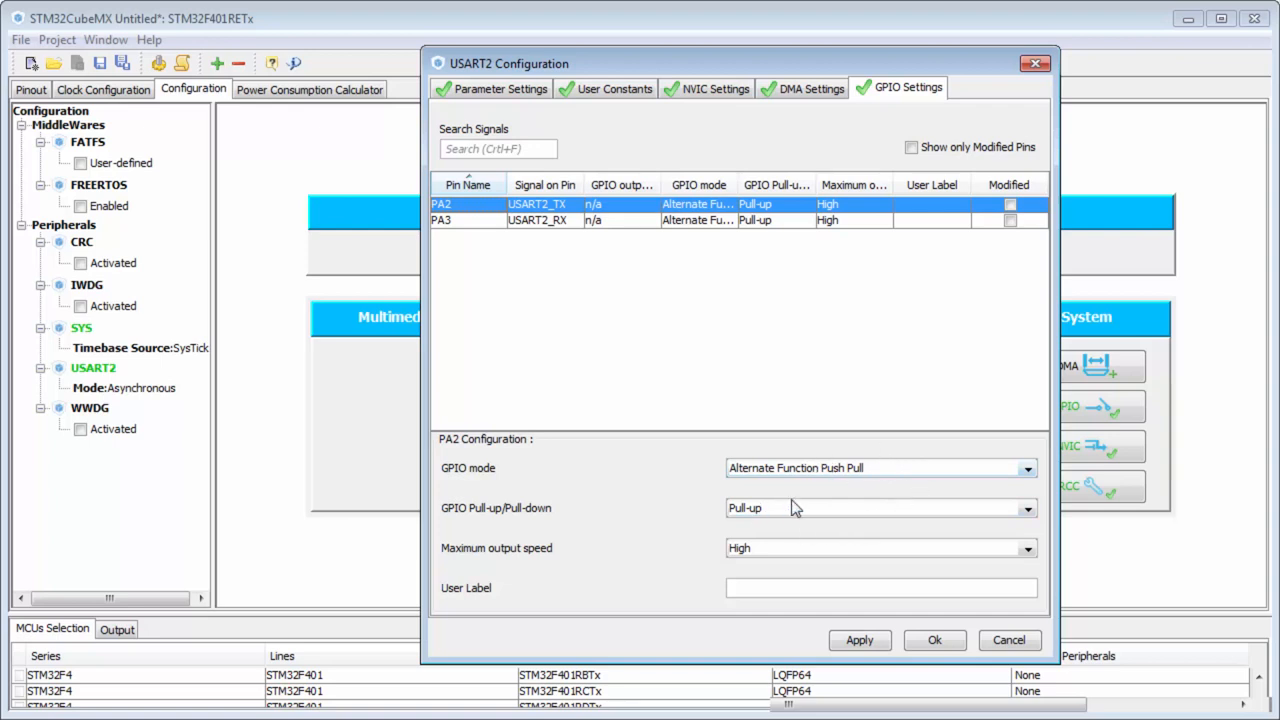
pyautogui.moveTo(596, 470)
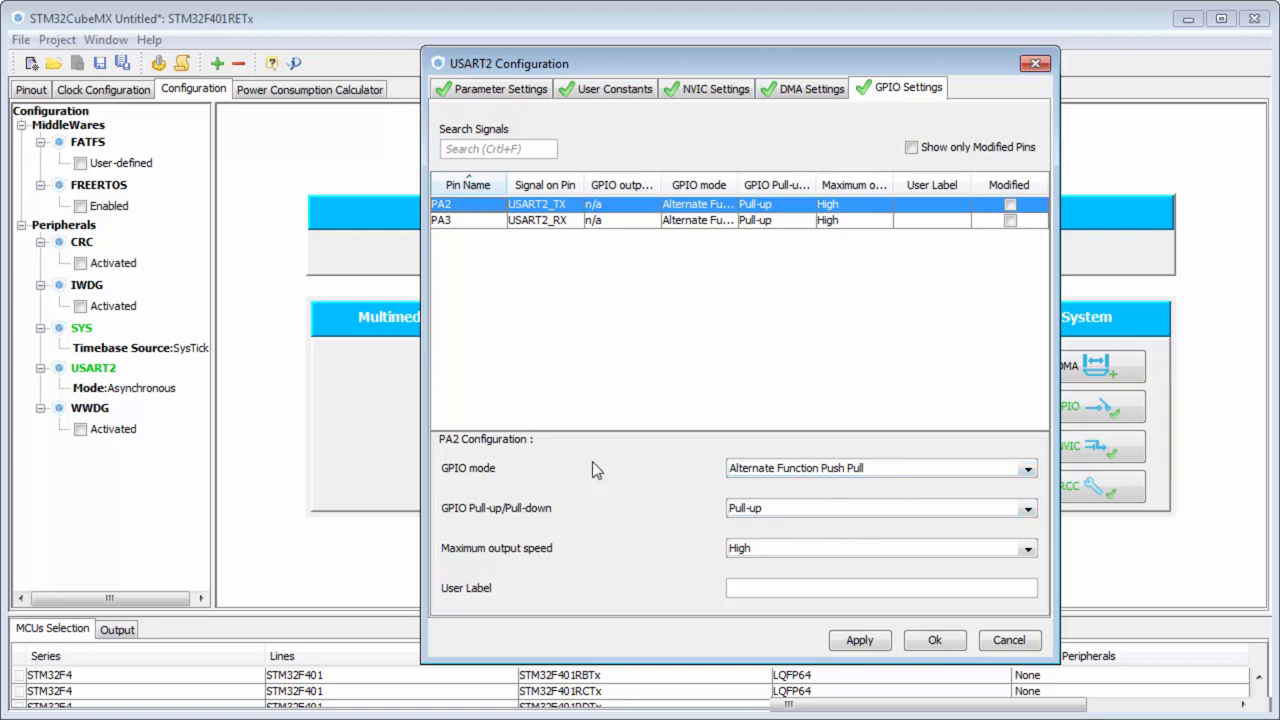
pyautogui.moveTo(696, 552)
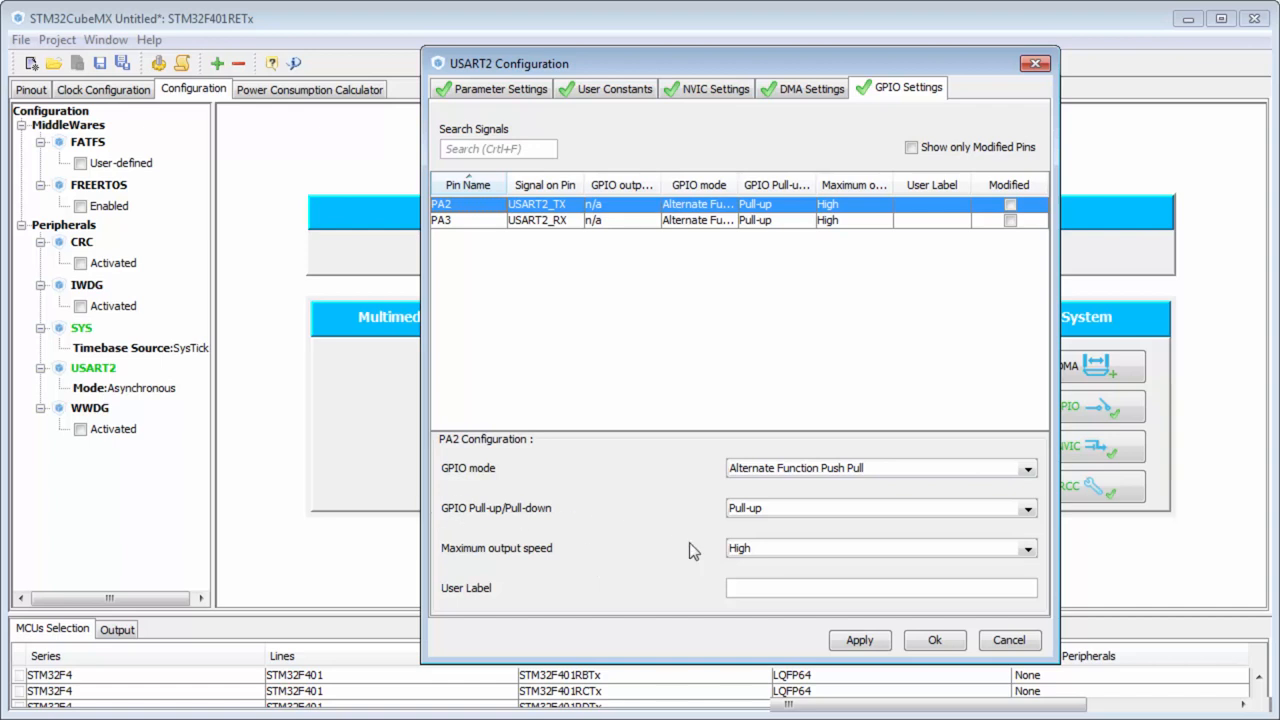
pyautogui.moveTo(764, 516)
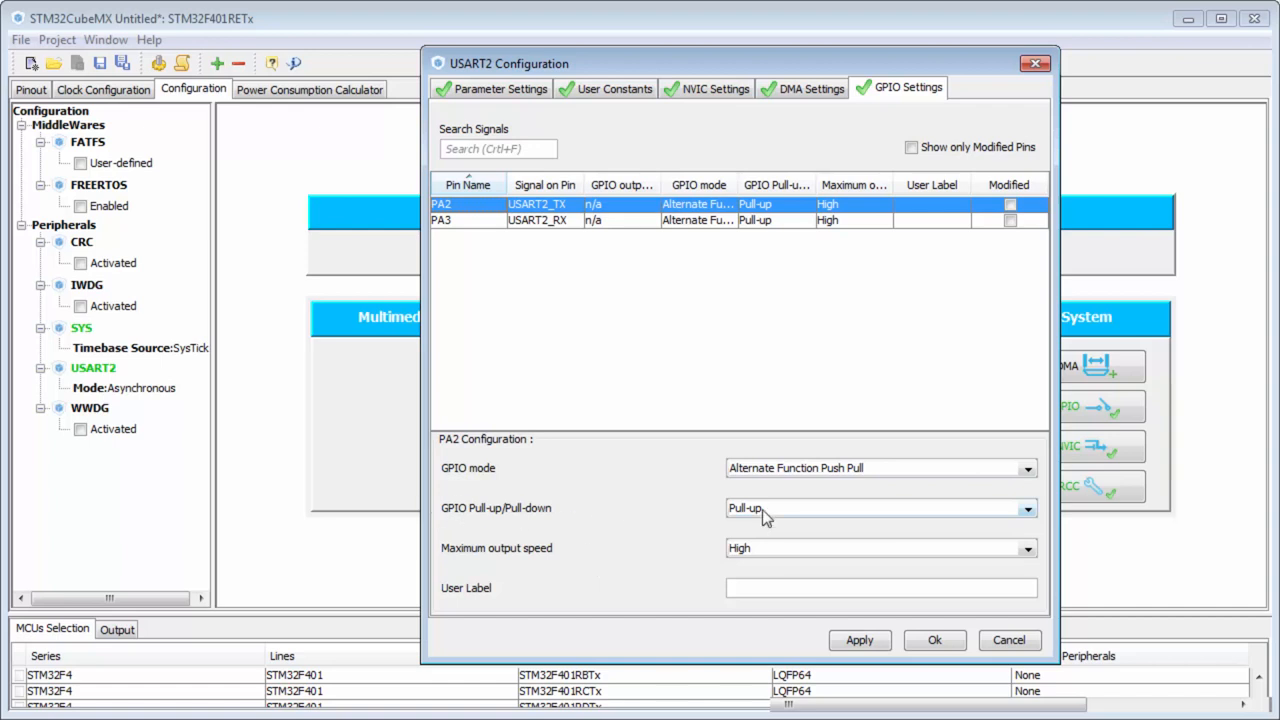
pyautogui.moveTo(474, 572)
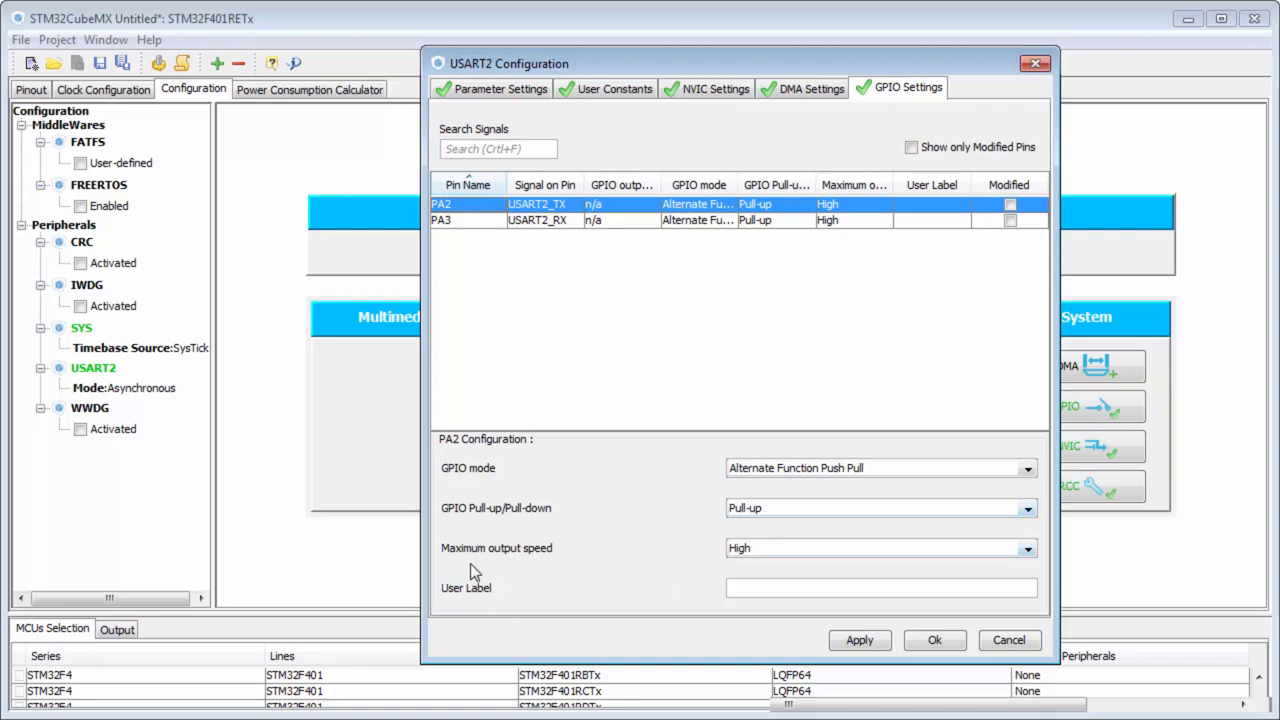
pyautogui.moveTo(508, 560)
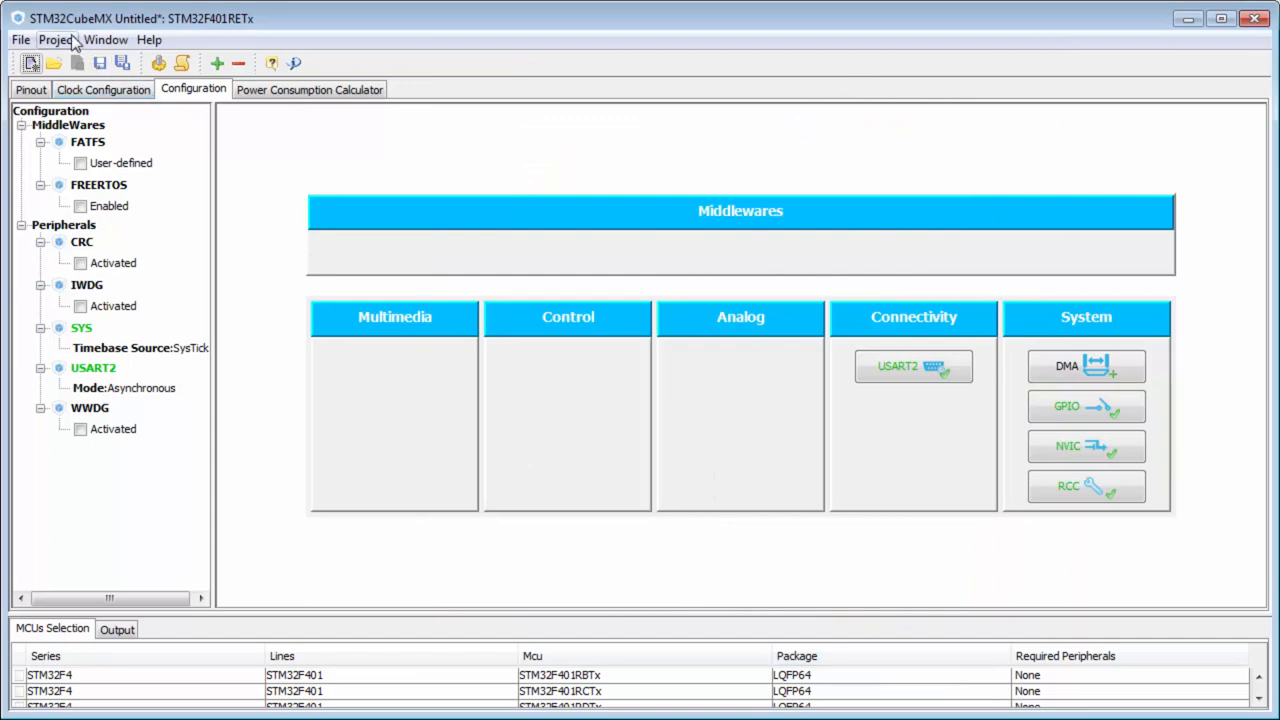
# - Save the project settings with name UART1 and MDK-ARM V5 as the toolchain
pyautogui.click(56, 40)
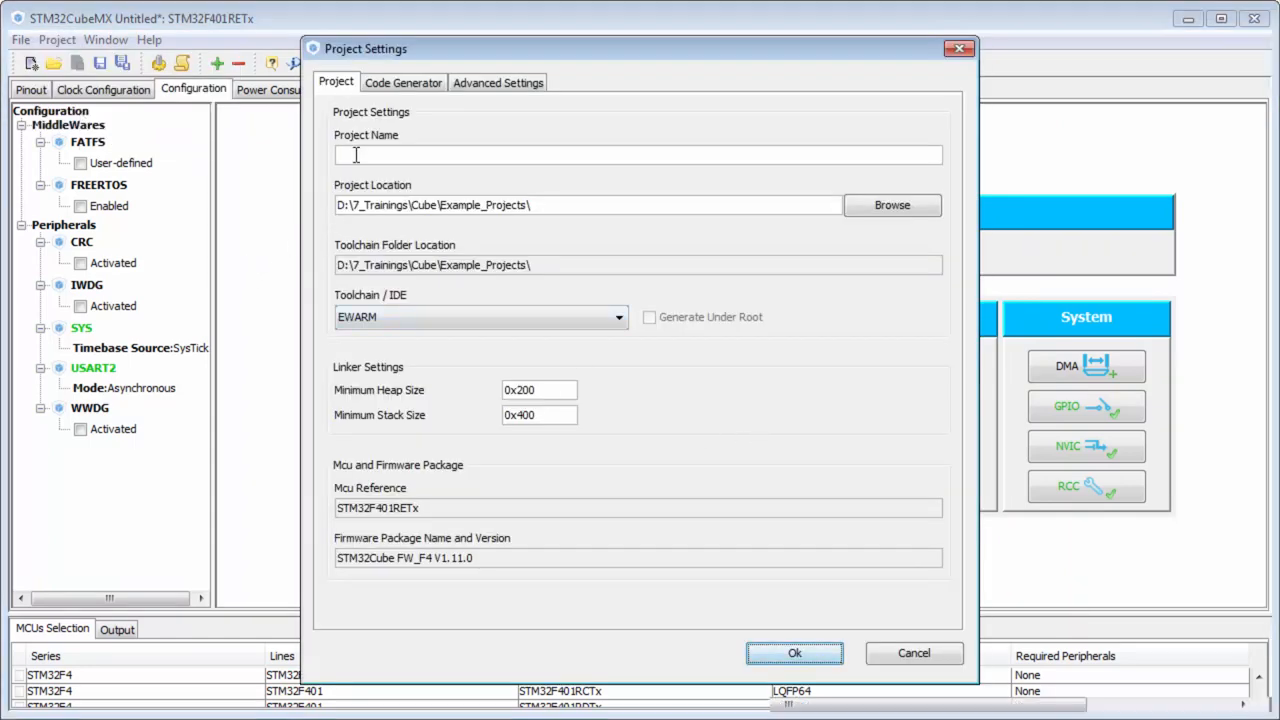
pyautogui.write('U')
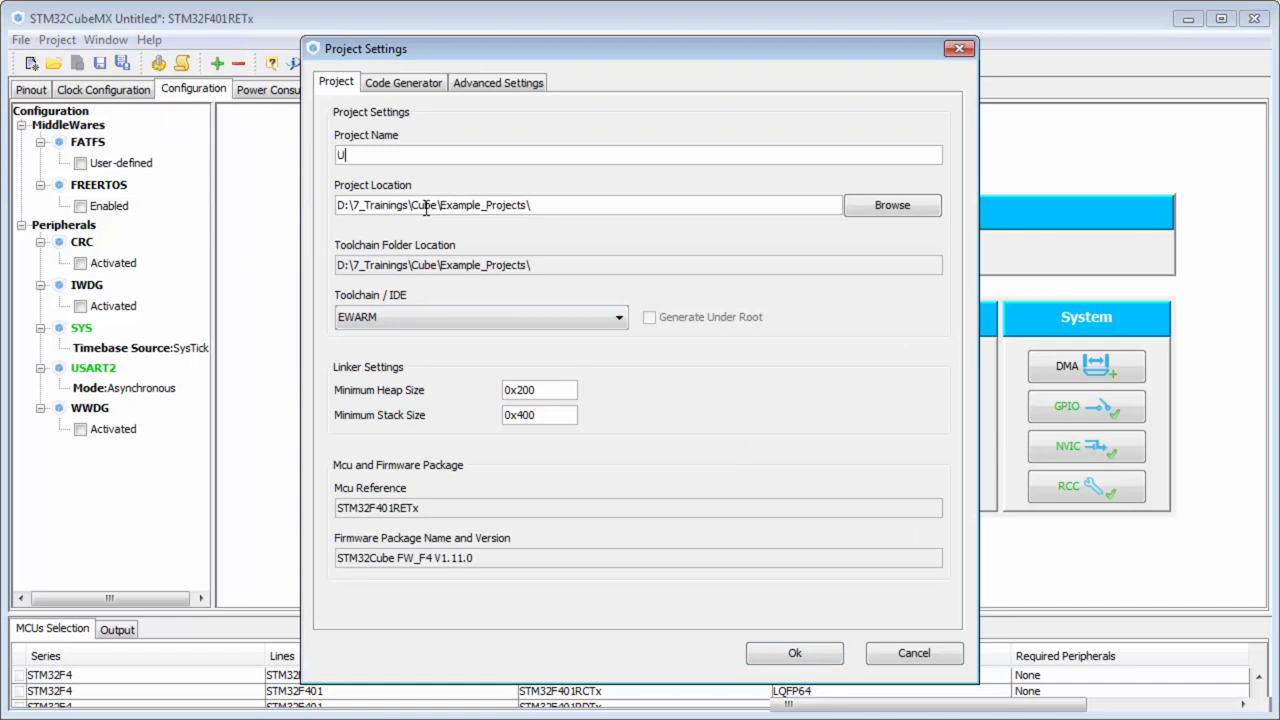
pyautogui.write('ART1')
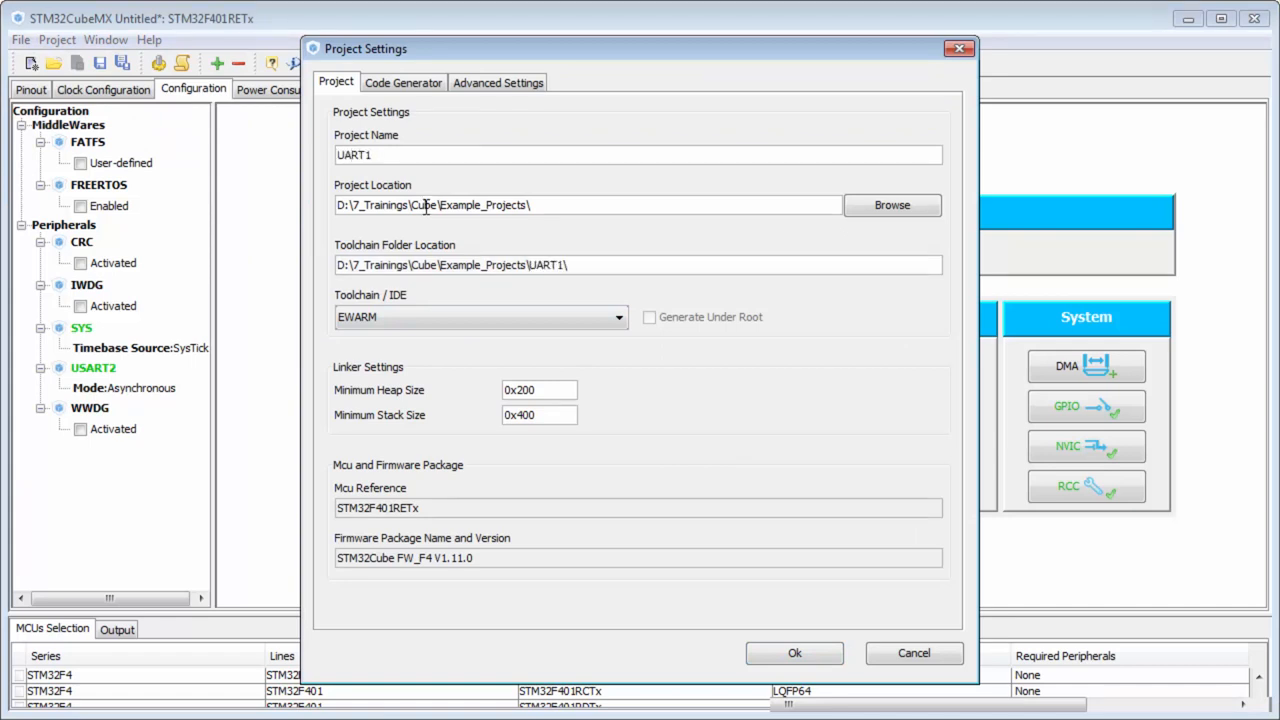
pyautogui.click(618, 316)
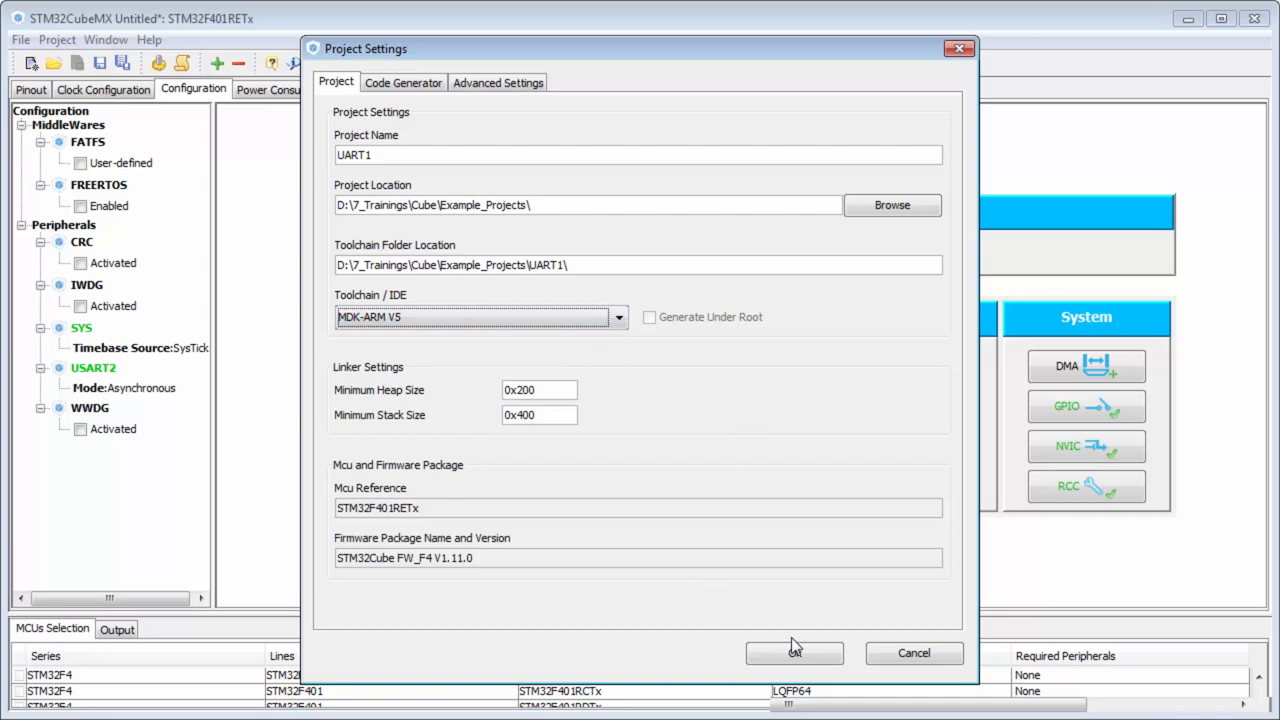
pyautogui.click(794, 652)
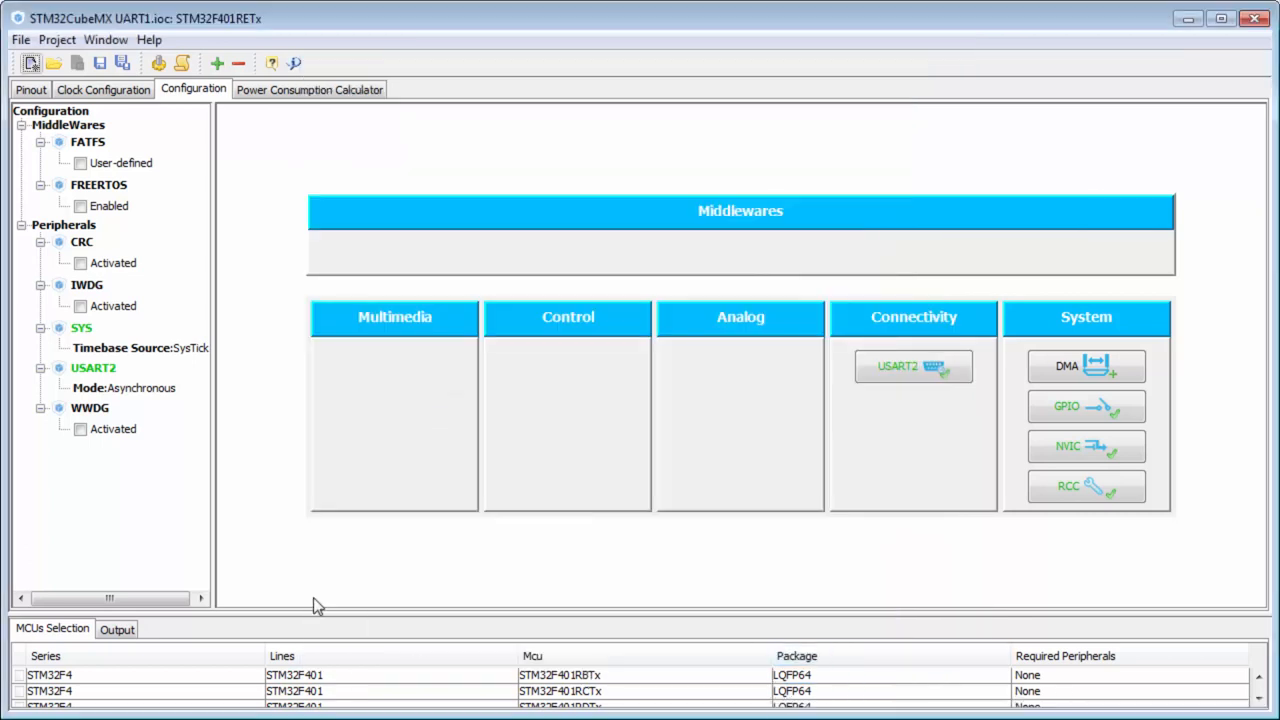